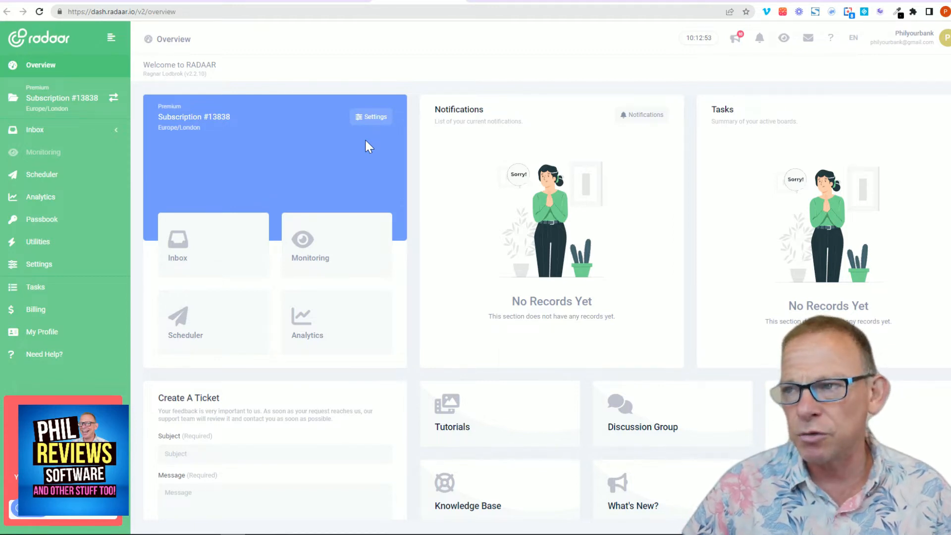
# Open the Scheduler to view the August 2022 calendar.
pyautogui.click(41, 174)
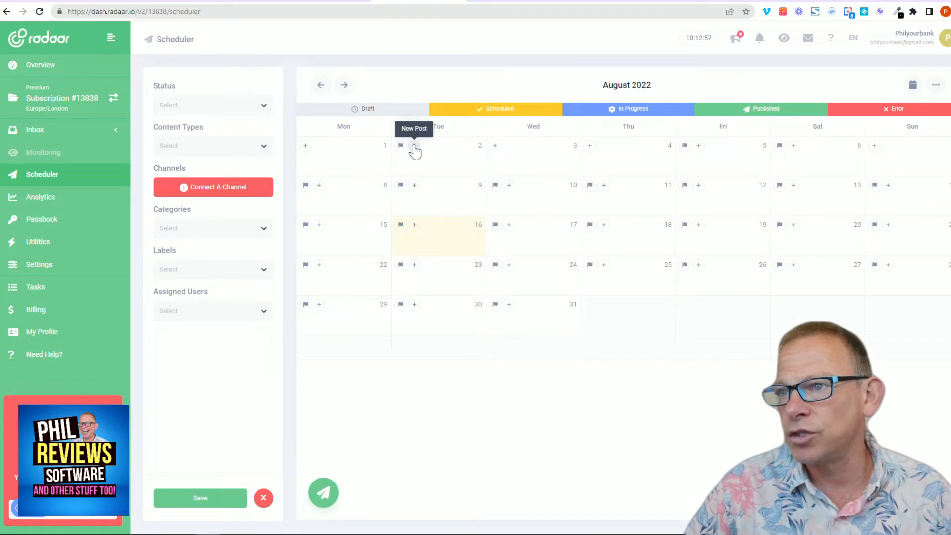
pyautogui.moveTo(534, 145)
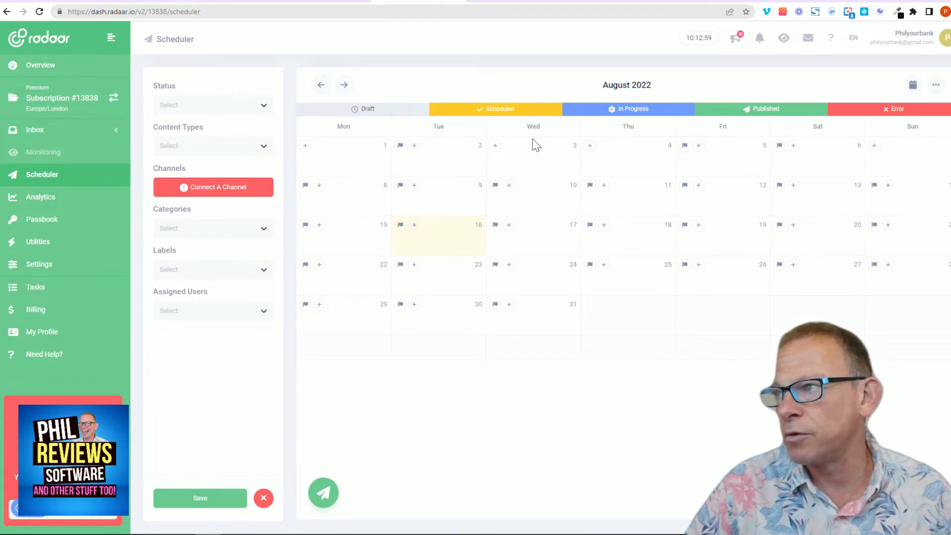
pyautogui.moveTo(411, 384)
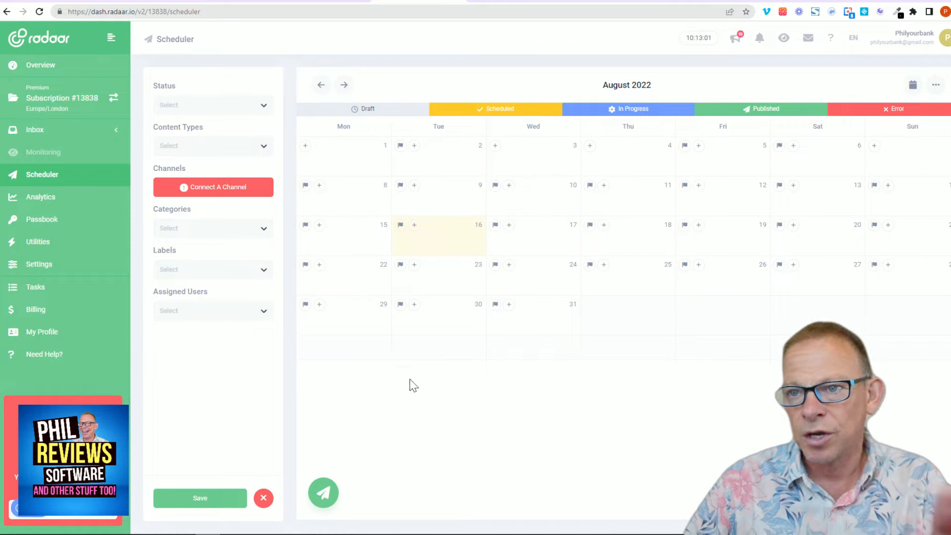
pyautogui.moveTo(739, 334)
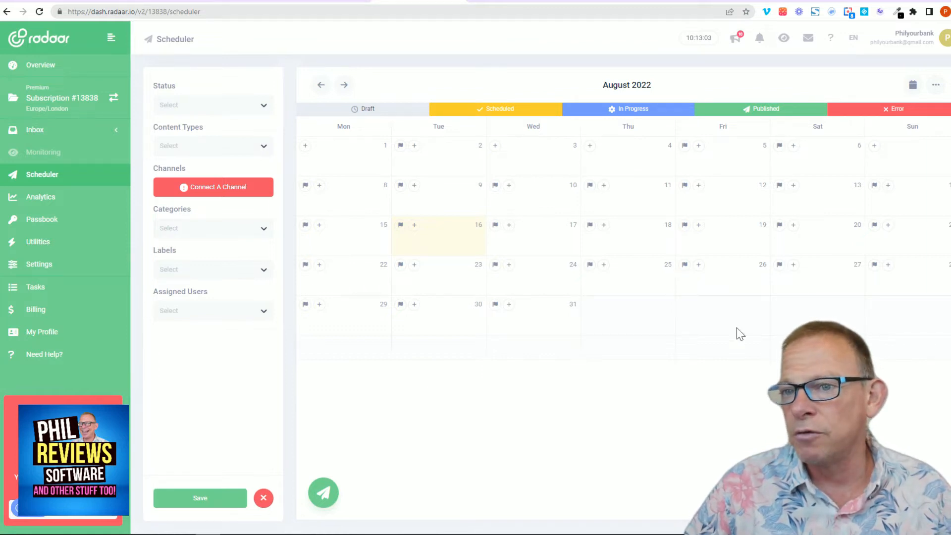
pyautogui.moveTo(464, 394)
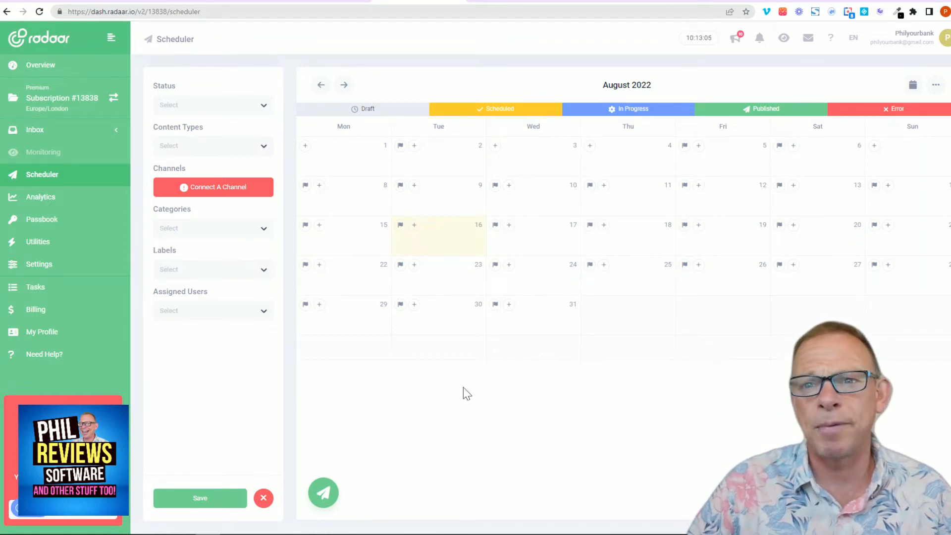
pyautogui.moveTo(42, 219)
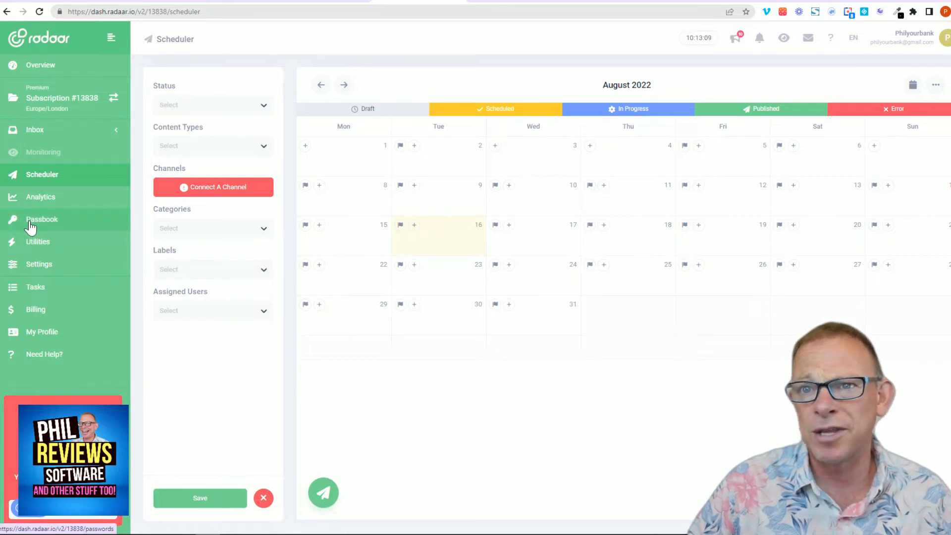
# Open Passbook, which prompts for a master password first.
pyautogui.click(42, 219)
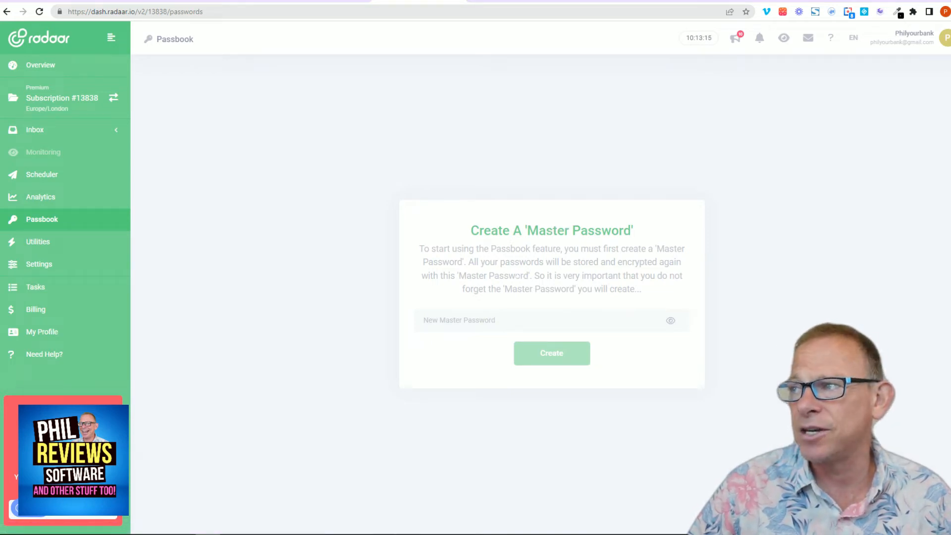
pyautogui.moveTo(491, 362)
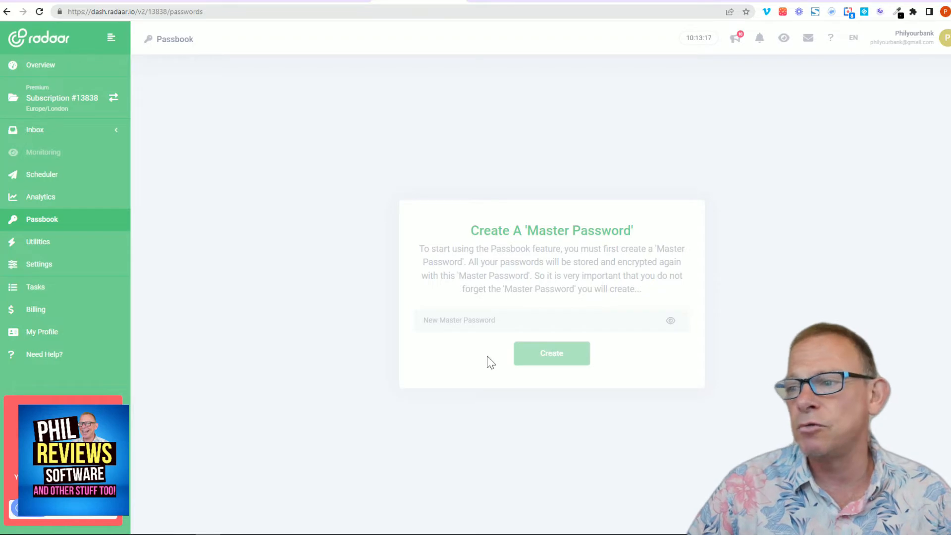
pyautogui.moveTo(606, 249)
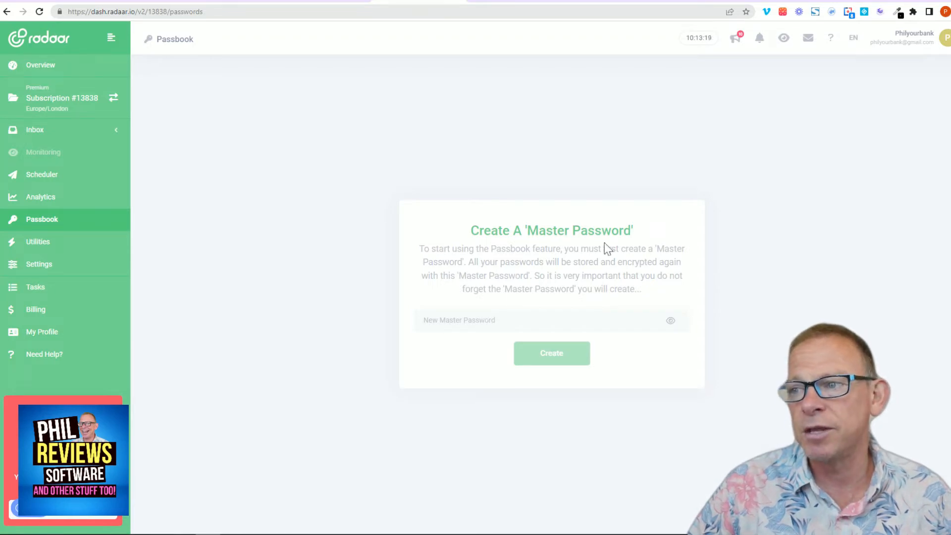
pyautogui.moveTo(394, 217)
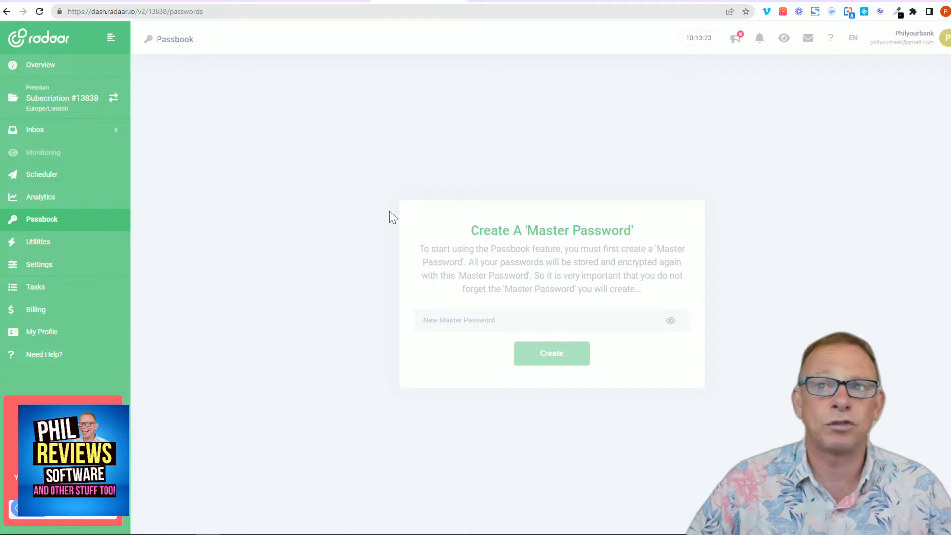
pyautogui.moveTo(339, 229)
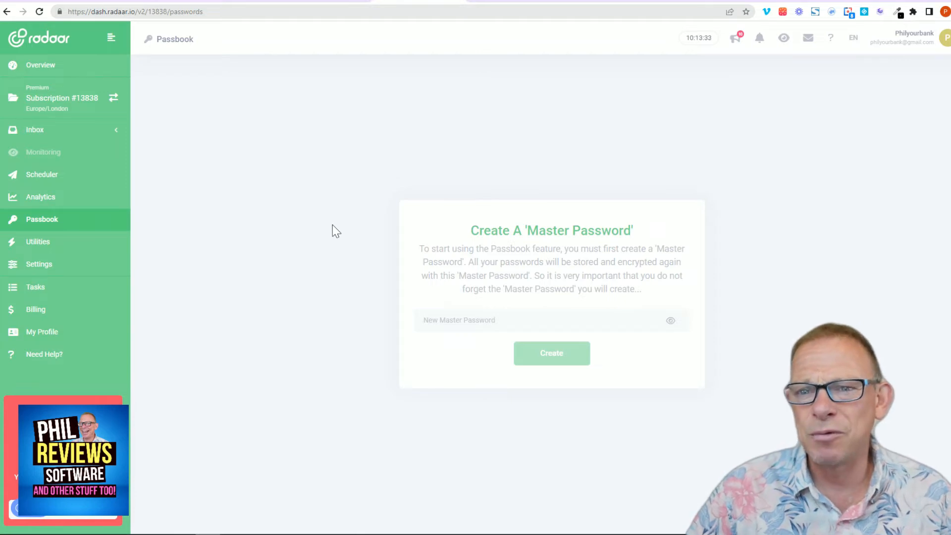
pyautogui.moveTo(315, 229)
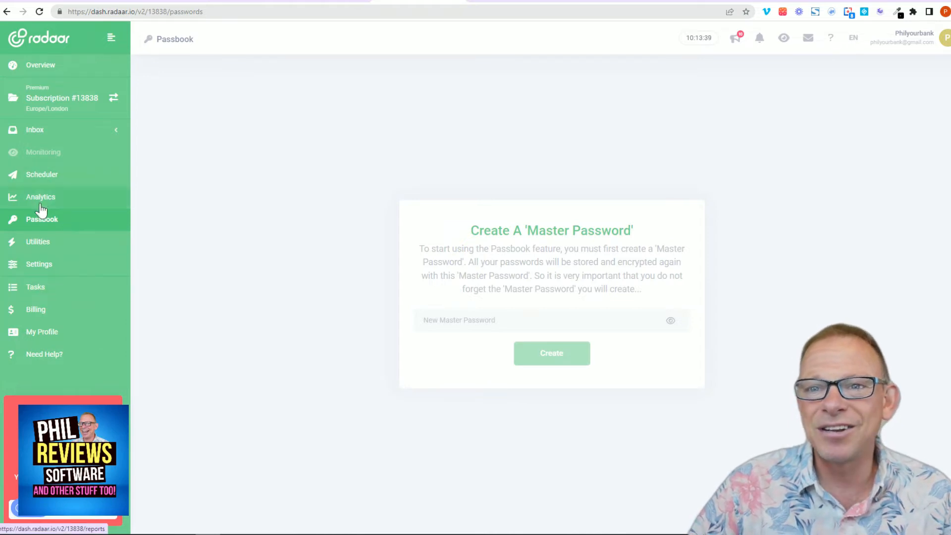
# Open Analytics, which invites creating a first board.
pyautogui.click(41, 196)
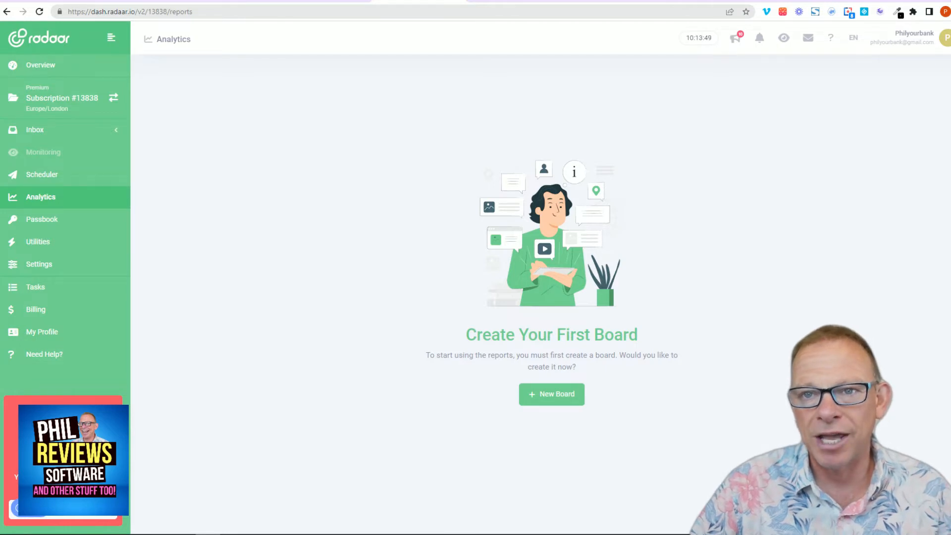
# Open Settings > Channels, showing the Add A Channel First page.
pyautogui.click(38, 264)
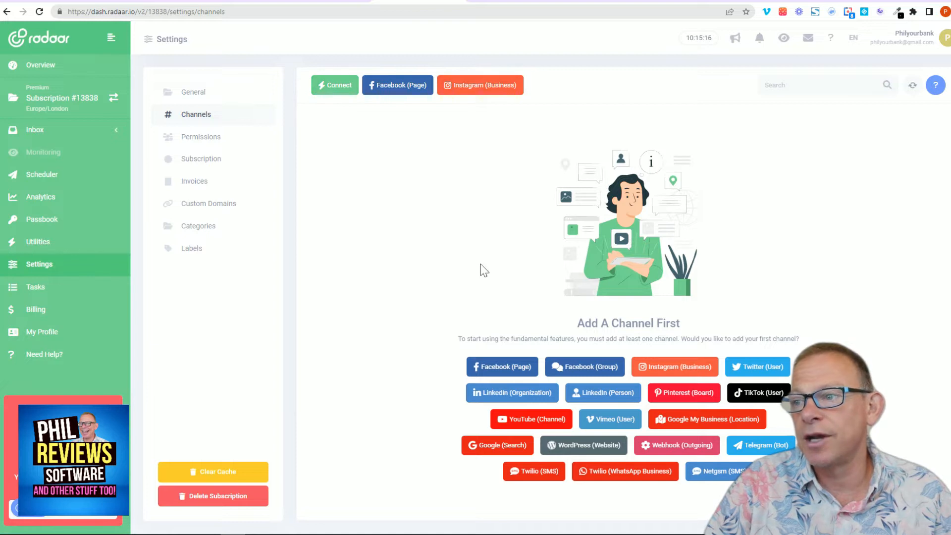
pyautogui.moveTo(688, 312)
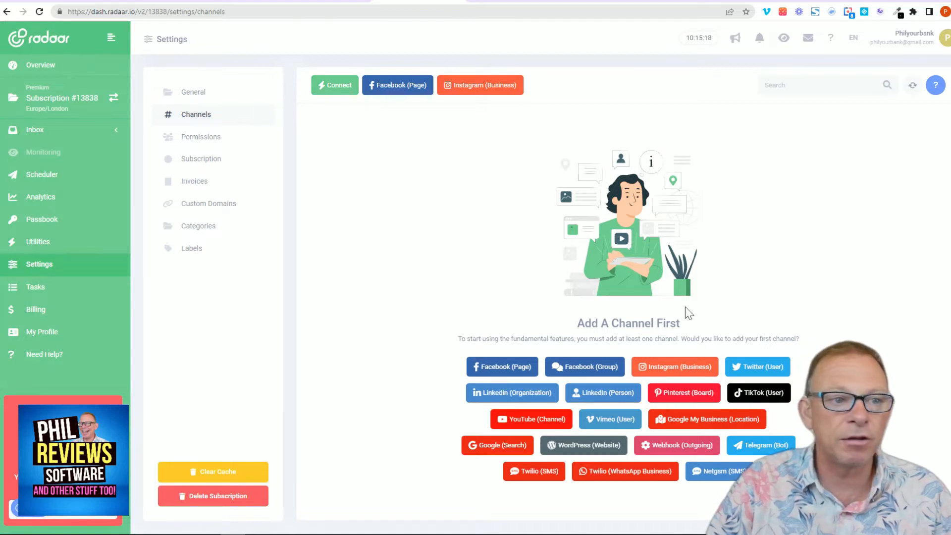
pyautogui.moveTo(745, 304)
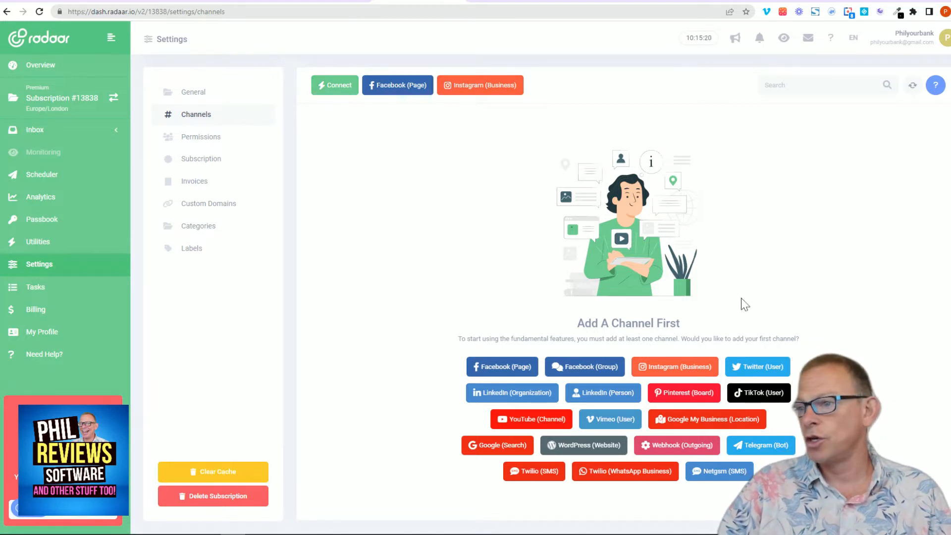
pyautogui.moveTo(491, 414)
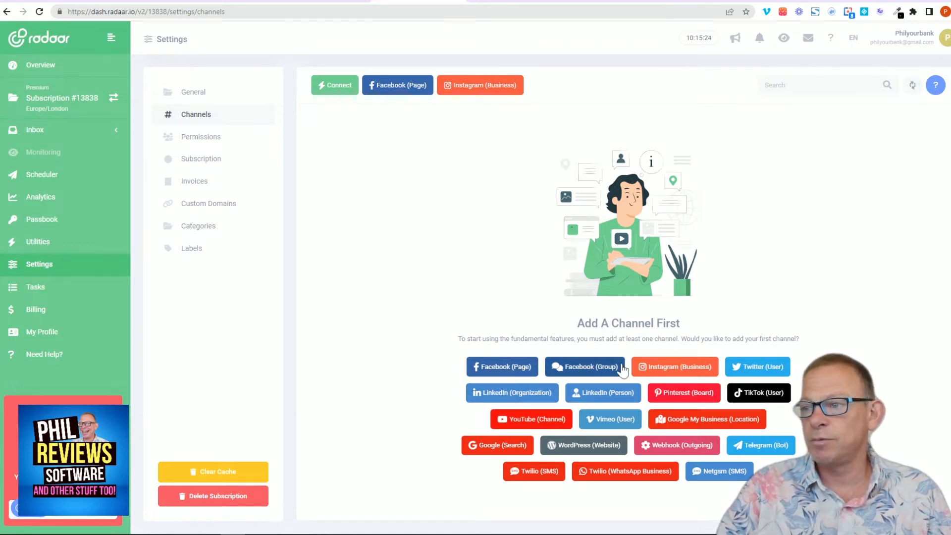
pyautogui.moveTo(511, 392)
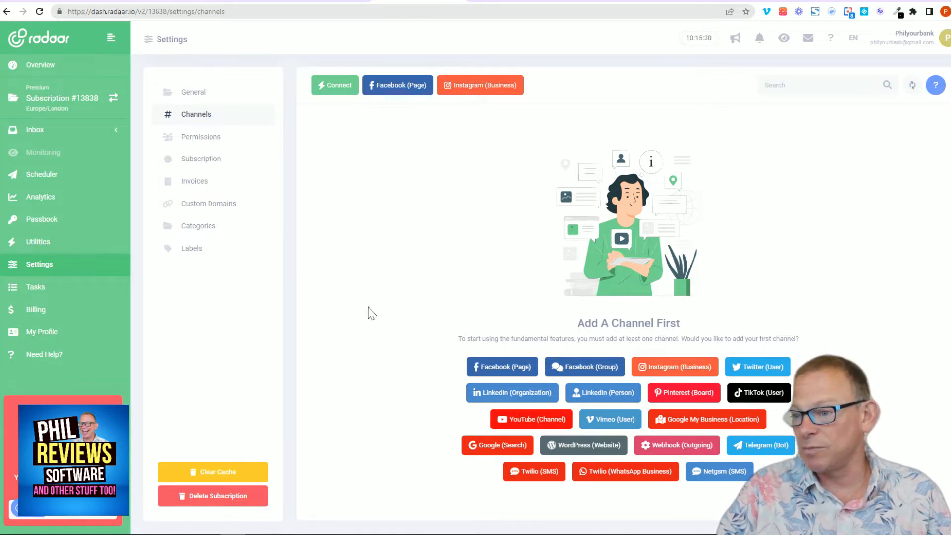
pyautogui.moveTo(350, 315)
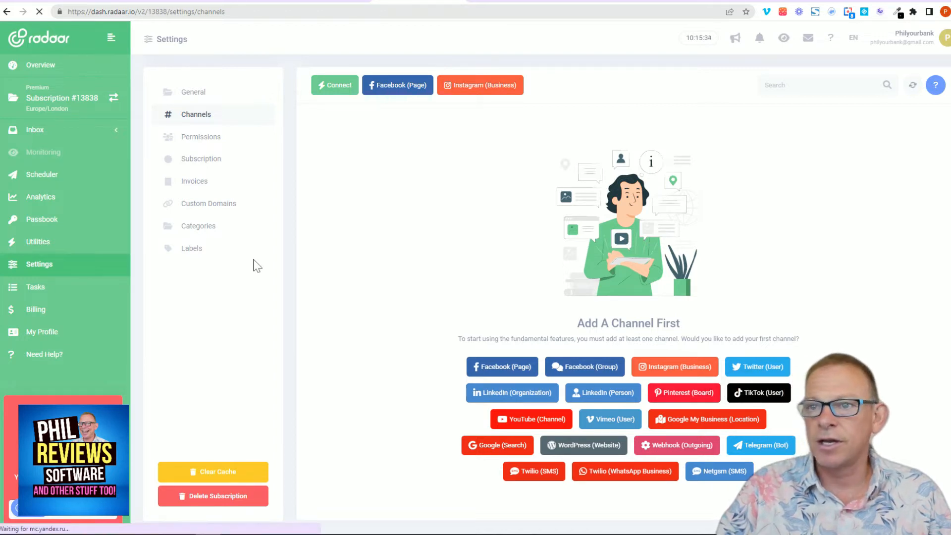
# Authorize RADAAR on TikTok as a connected channel, then start connecting another channel.
pyautogui.click(758, 393)
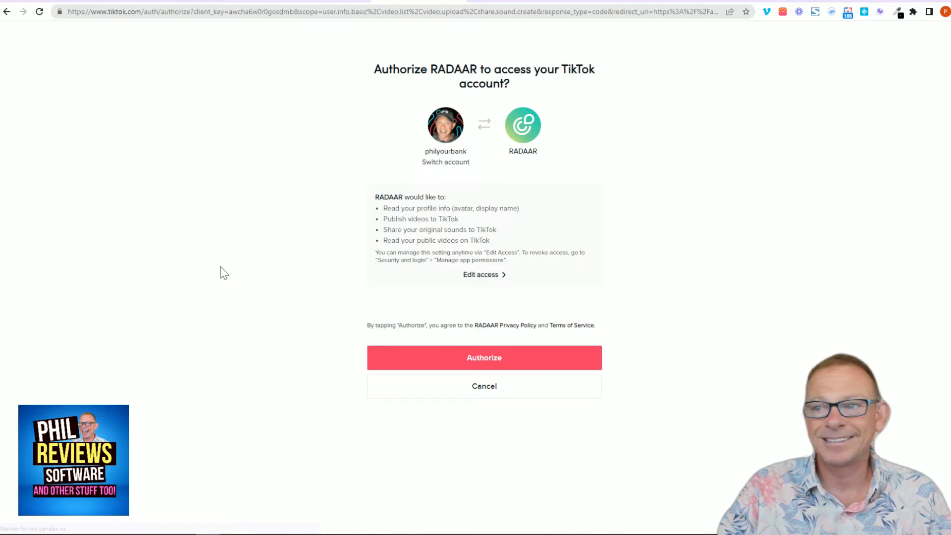
pyautogui.click(483, 358)
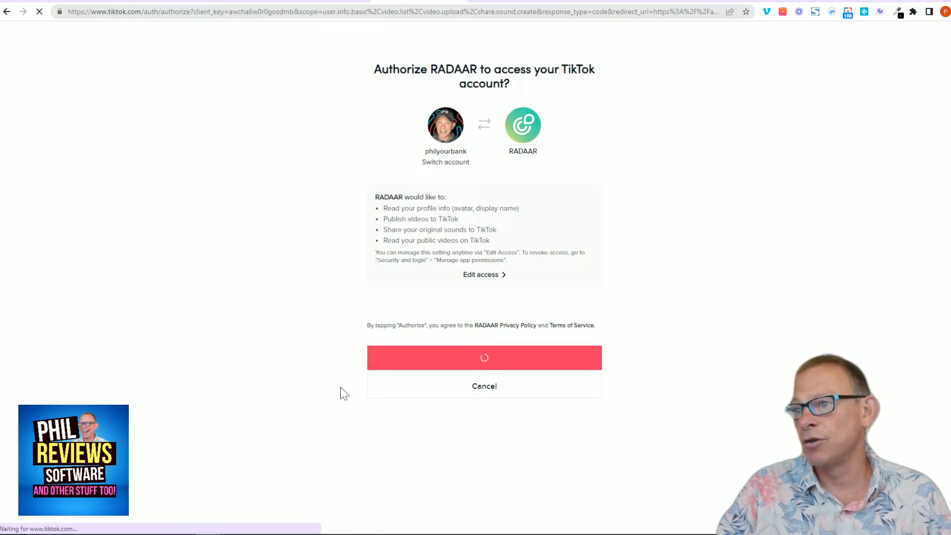
pyautogui.click(484, 357)
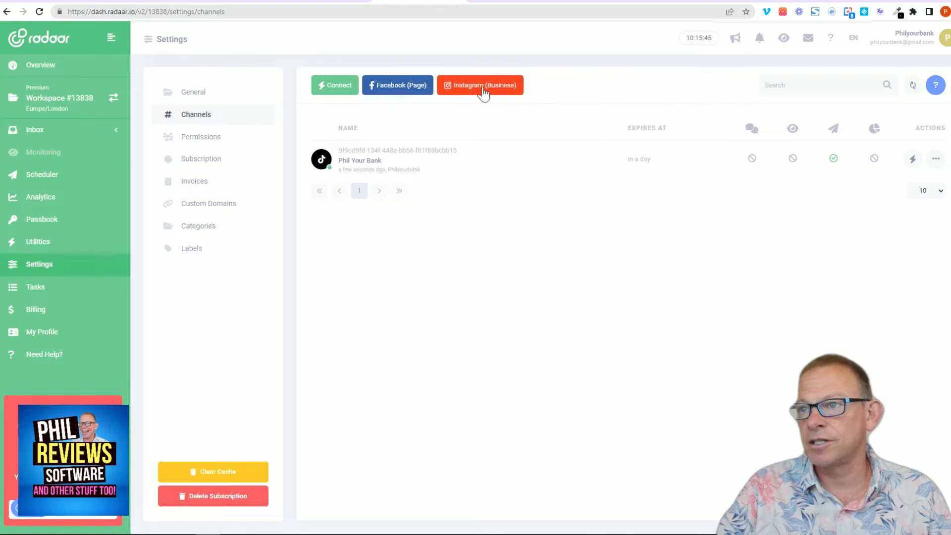
pyautogui.click(334, 85)
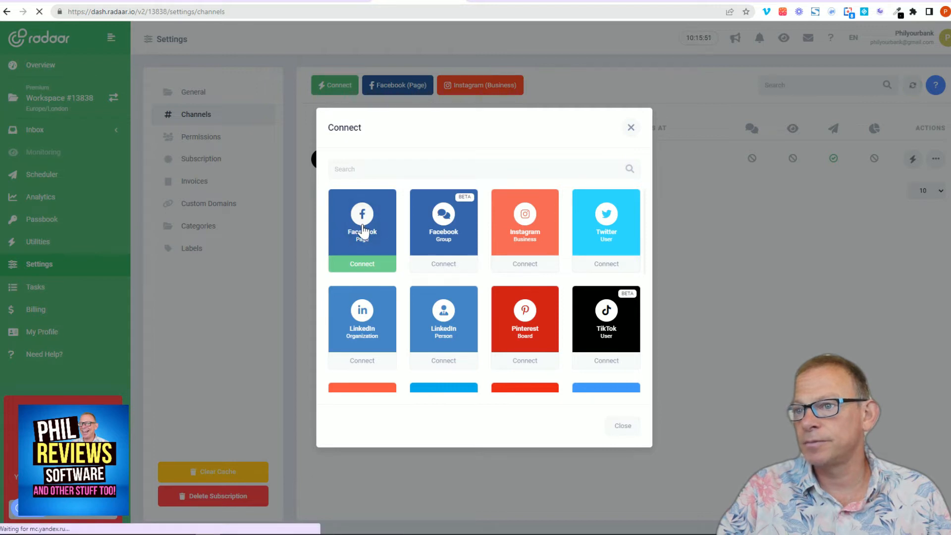
# Choose Facebook Page and grant RADAAR access to the account's pages and Instagram accounts.
pyautogui.click(363, 264)
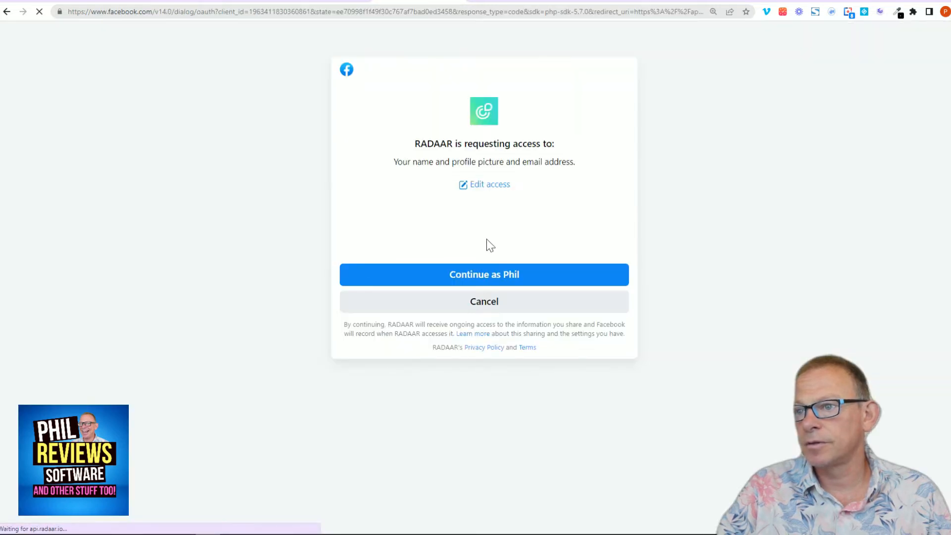
pyautogui.click(483, 274)
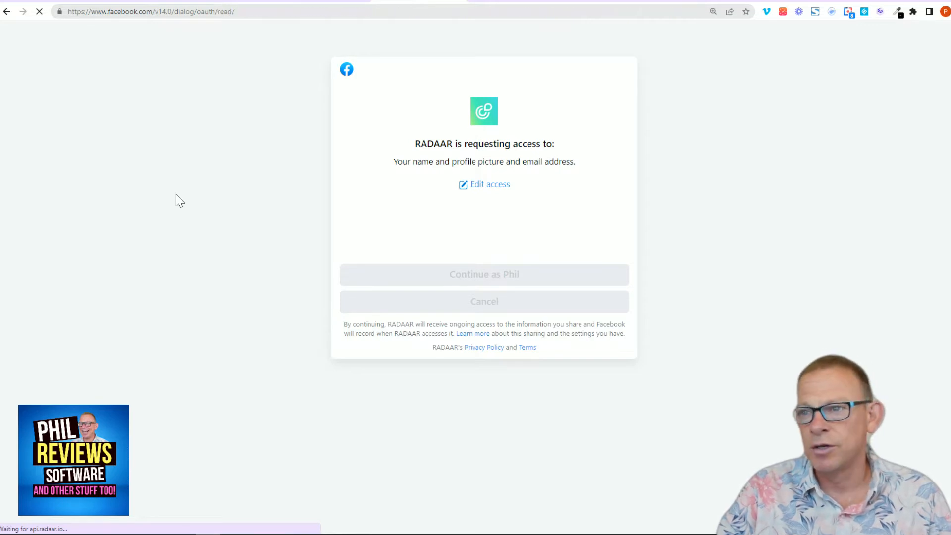
pyautogui.click(484, 275)
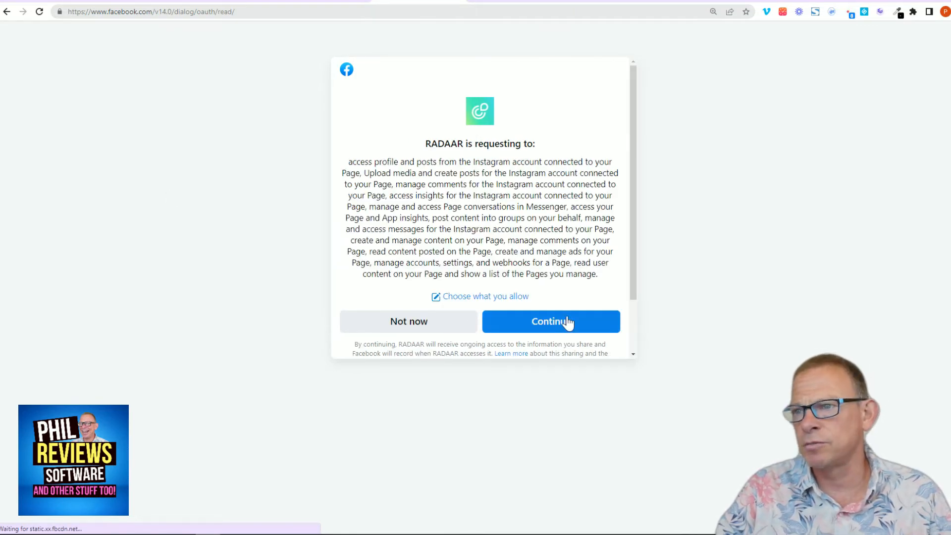
pyautogui.click(550, 321)
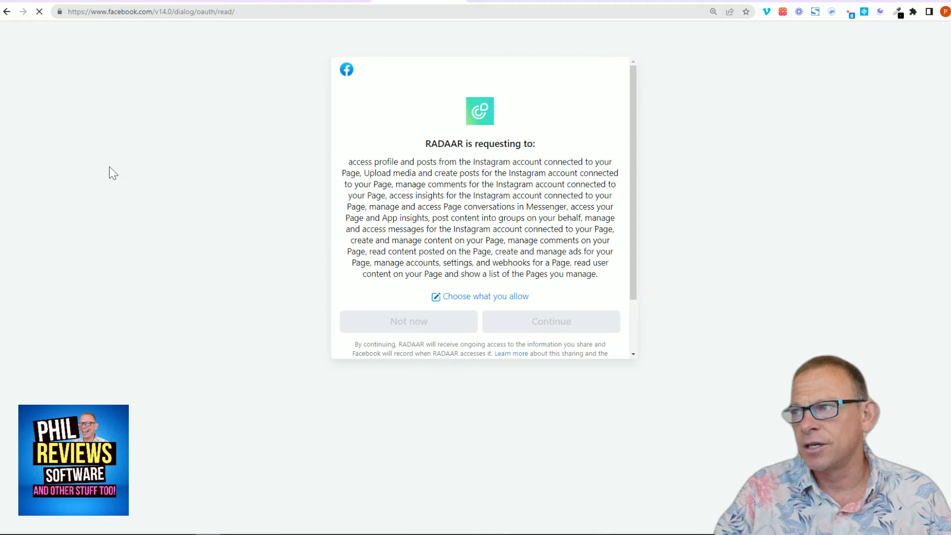
pyautogui.click(550, 321)
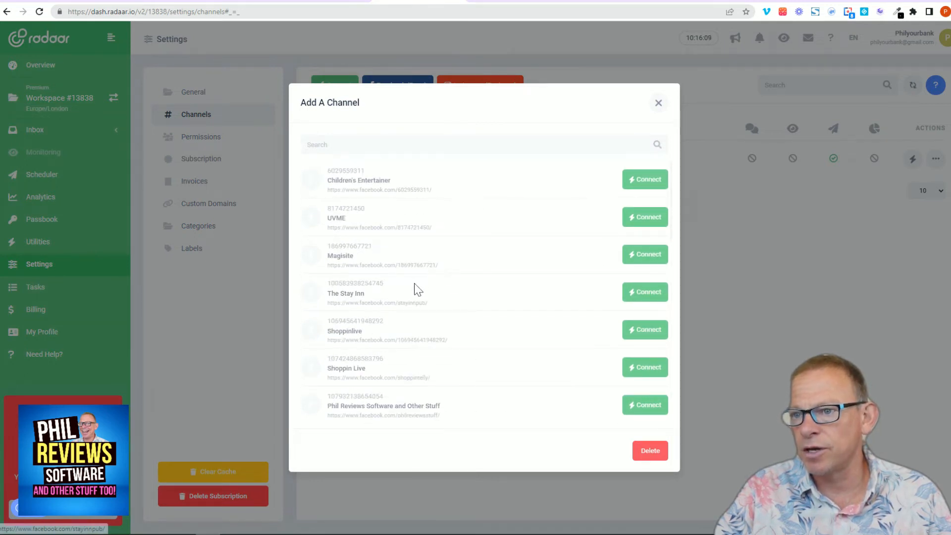
# Connect the software reviews Facebook page and its Instagram account as channels.
pyautogui.scroll(-3)
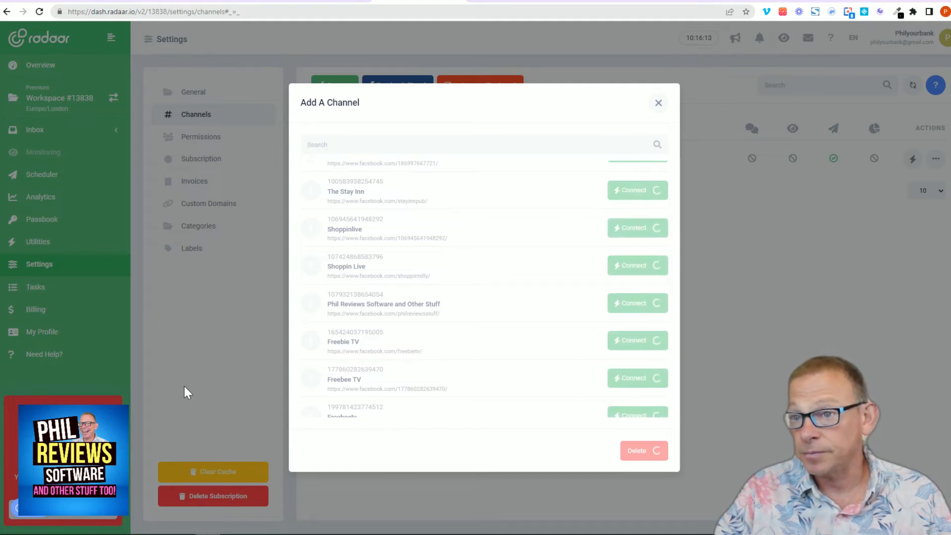
pyautogui.click(633, 191)
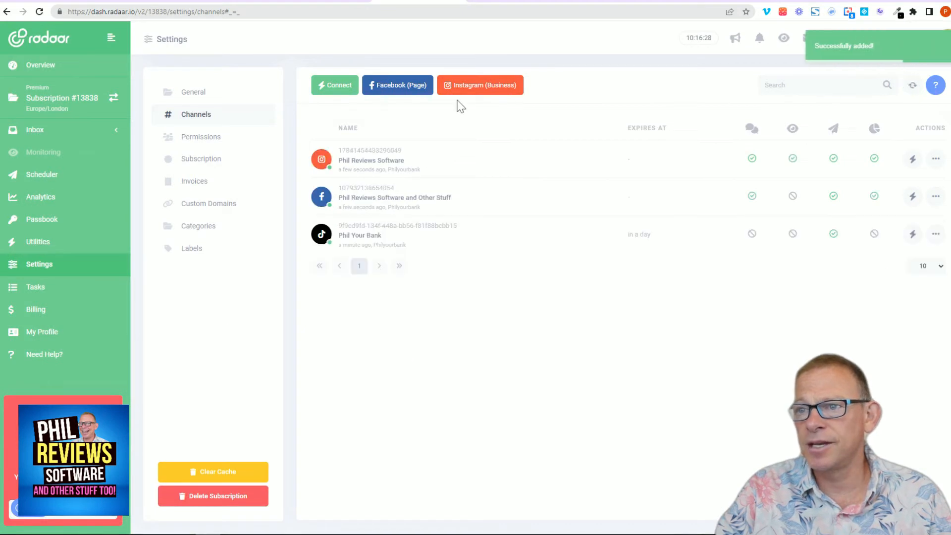
pyautogui.moveTo(269, 168)
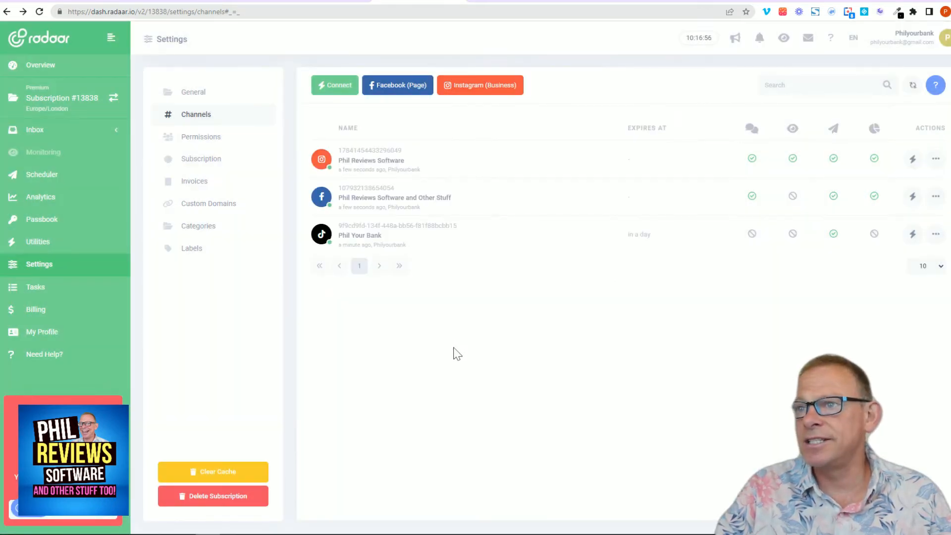
# Add a YouTube Channel and choose Sign in with Google to link it.
pyautogui.click(334, 85)
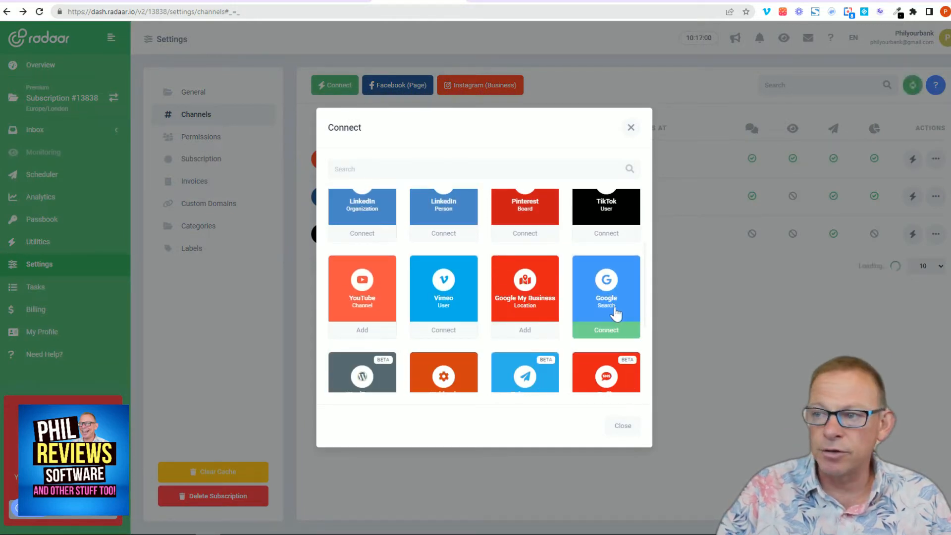
pyautogui.scroll(-3)
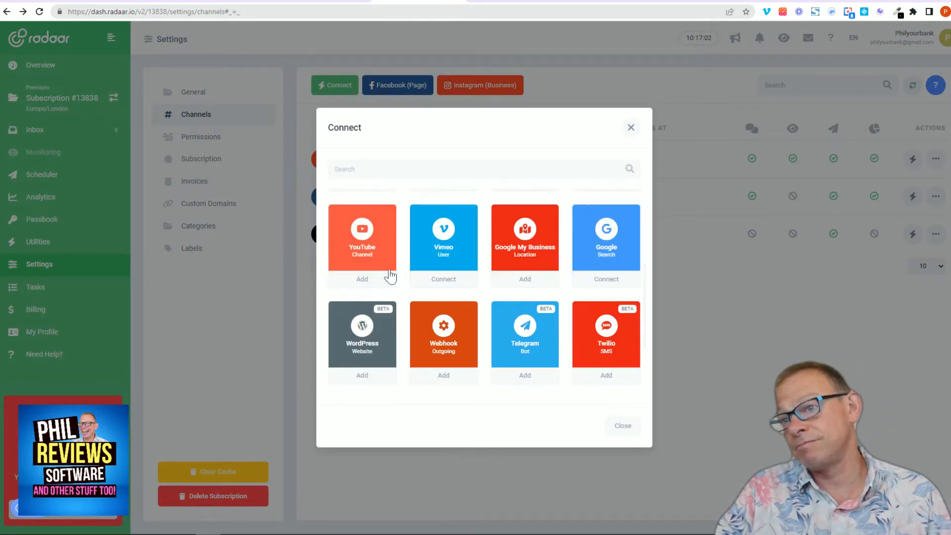
pyautogui.click(363, 279)
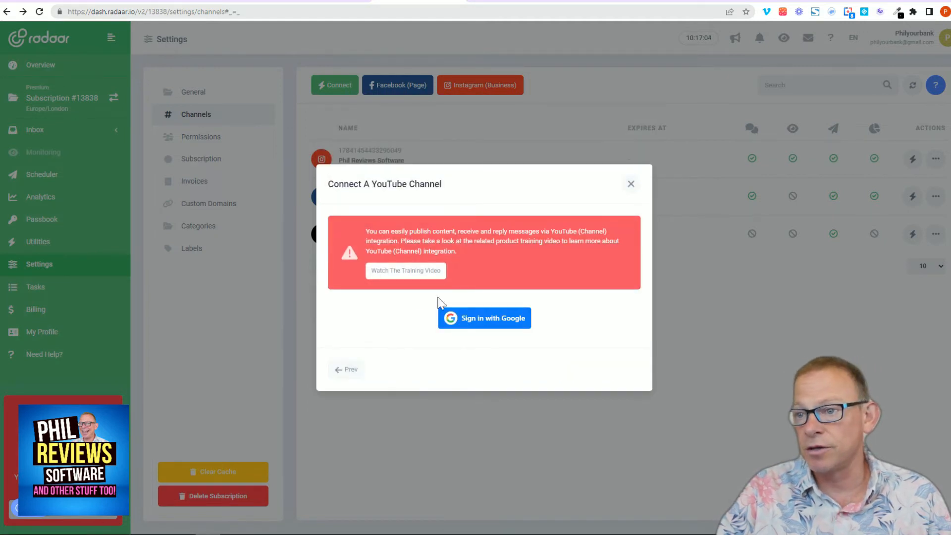
pyautogui.click(483, 318)
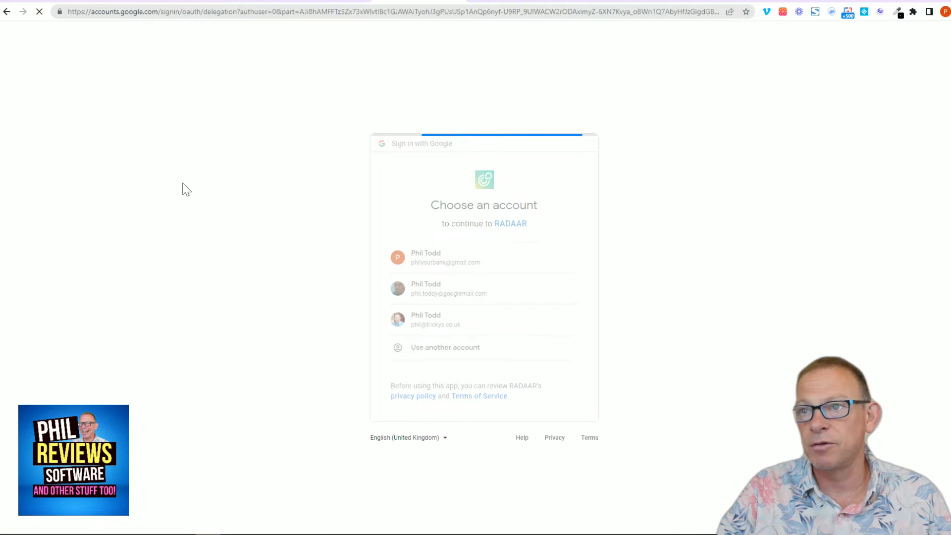
# Pick the Google account and grant RADAAR access to manage YouTube videos and account.
pyautogui.click(436, 258)
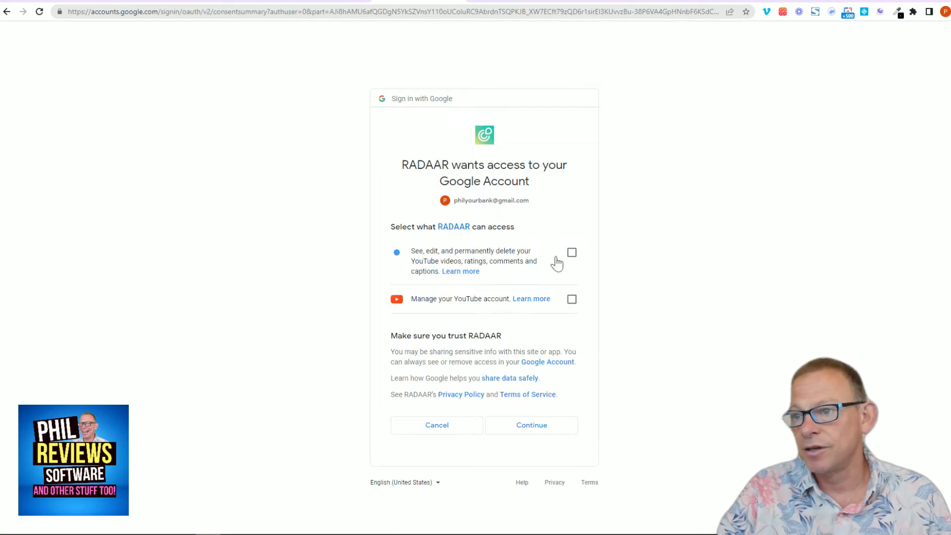
pyautogui.click(572, 253)
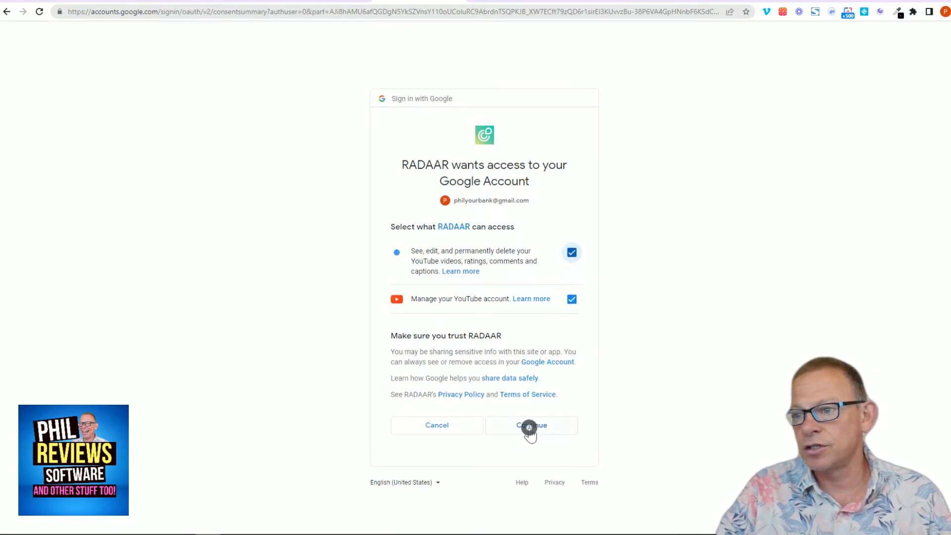
pyautogui.click(530, 425)
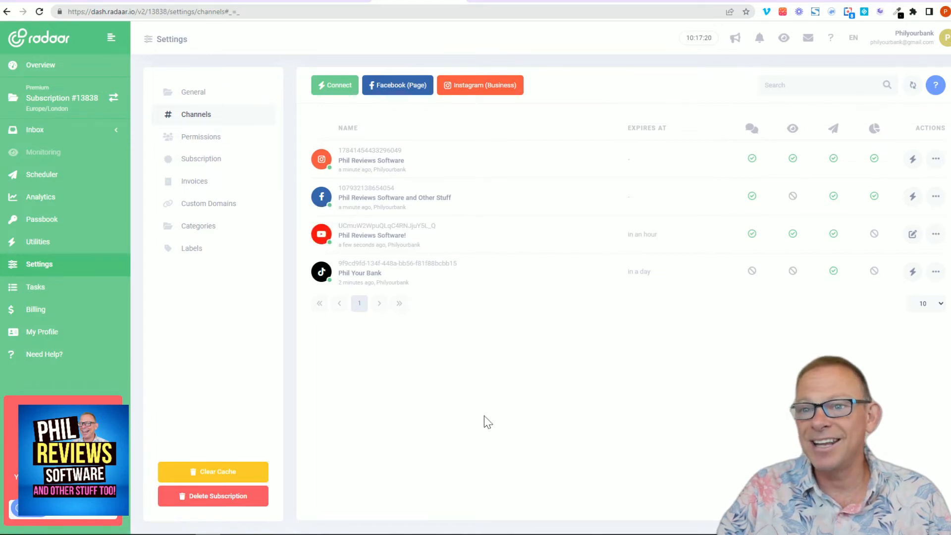
pyautogui.moveTo(113, 235)
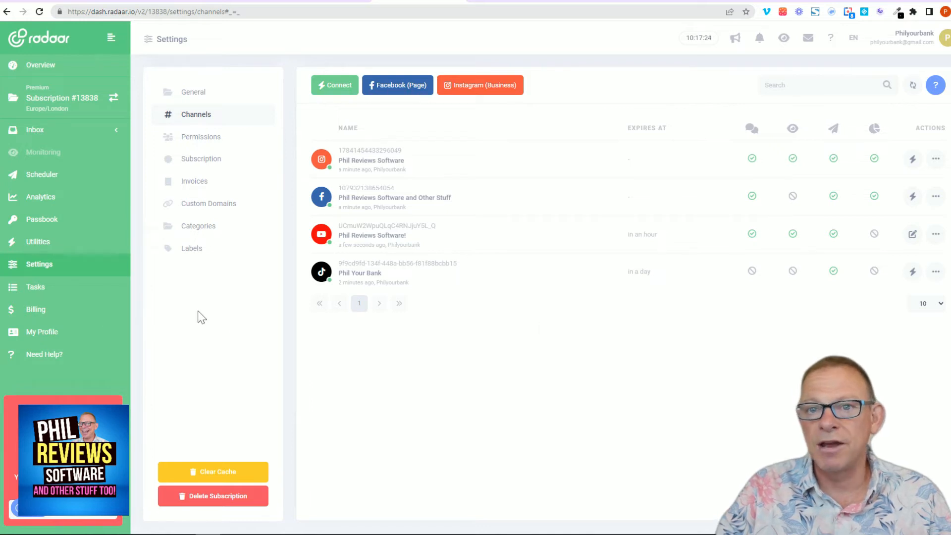
# Return to the Scheduler calendar with four channels now connected.
pyautogui.click(41, 174)
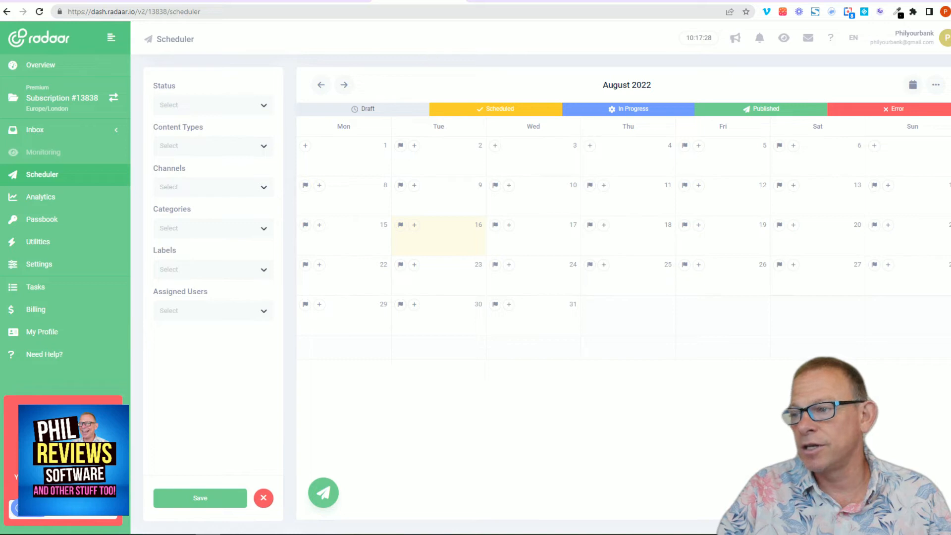
pyautogui.moveTo(569, 393)
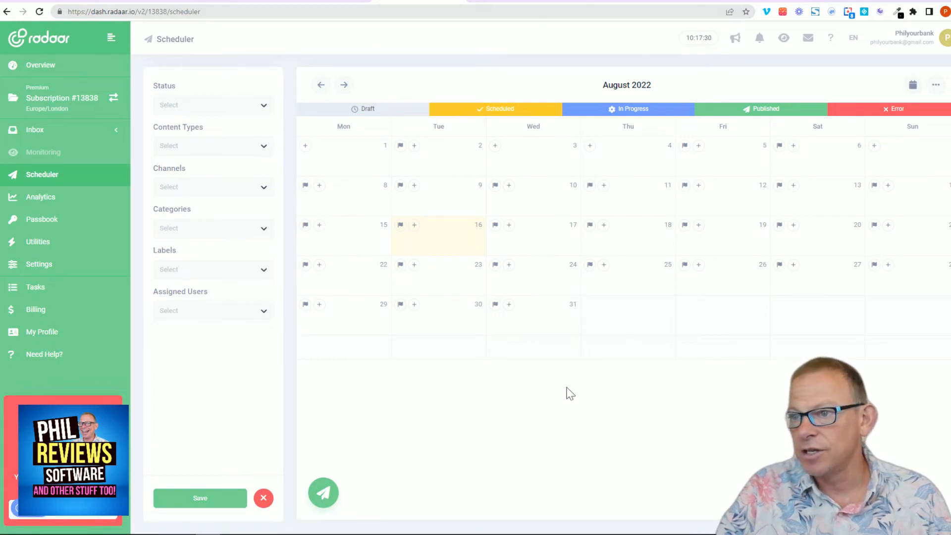
pyautogui.moveTo(509, 229)
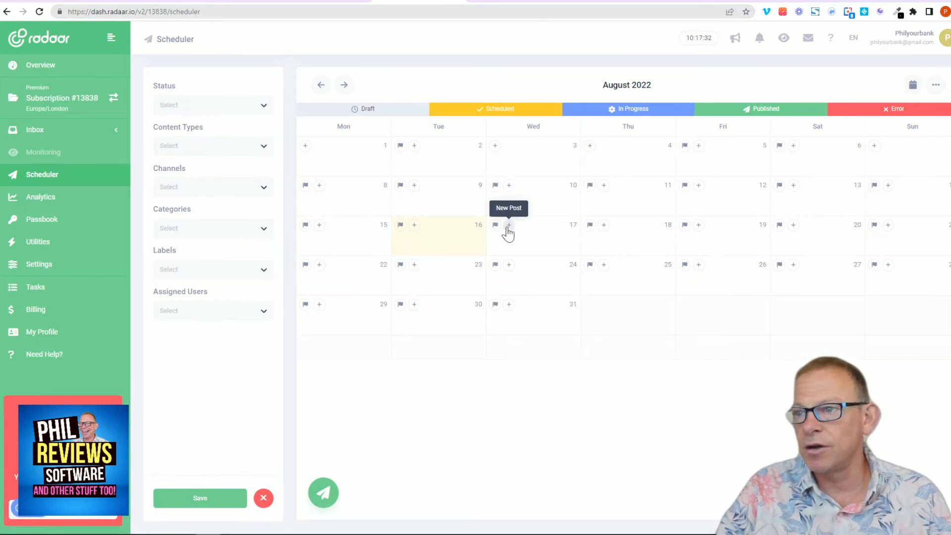
# Create a new post on Wednesday 17 August 2022 from the Scheduler calendar.
pyautogui.click(508, 225)
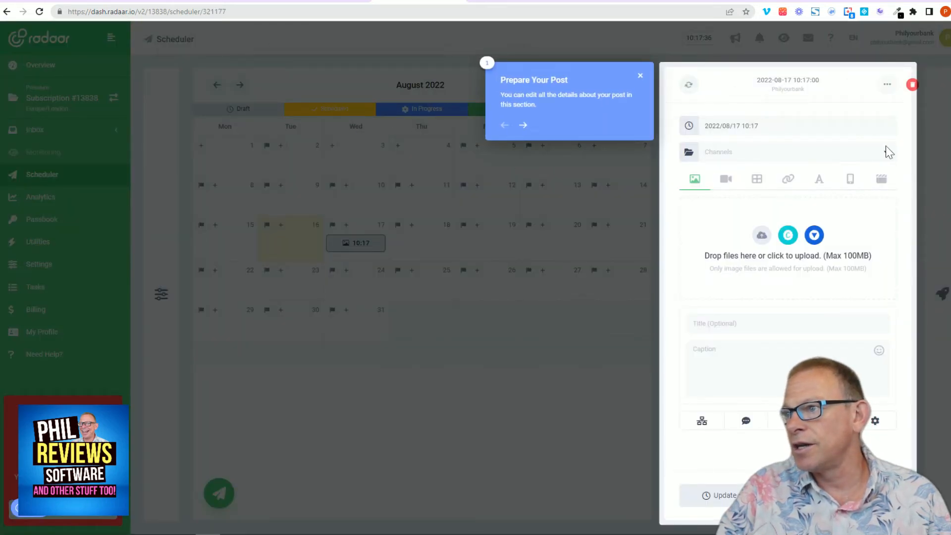
# Dismiss the 'Prepare Your Post' tip and start designing the post image with Canva.
pyautogui.click(639, 75)
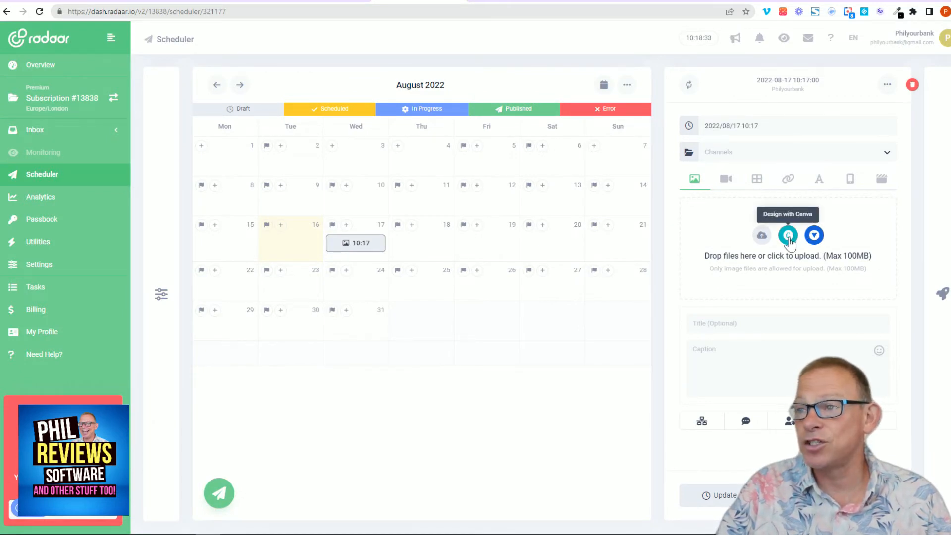
pyautogui.click(788, 236)
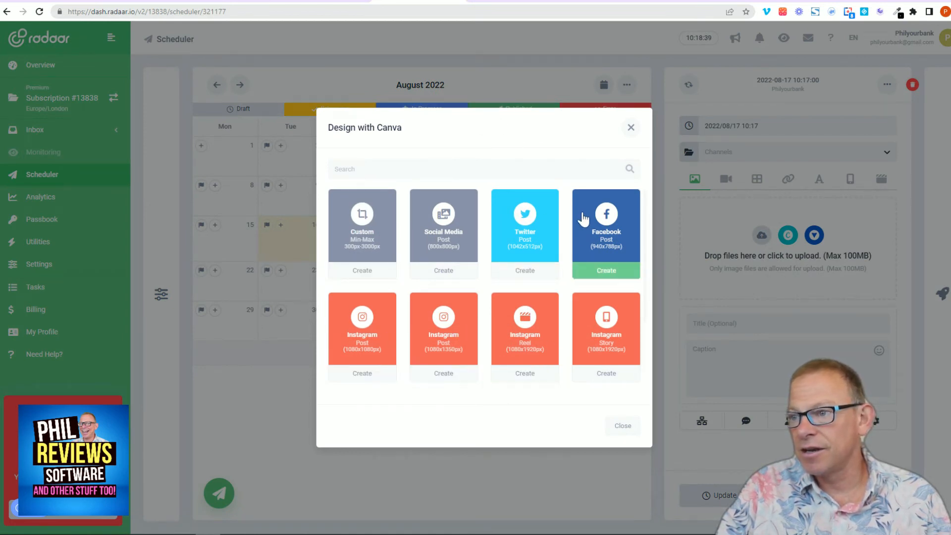
# Start a Facebook Post-sized Canva design using the 'Admission Open For 2022' template.
pyautogui.click(605, 269)
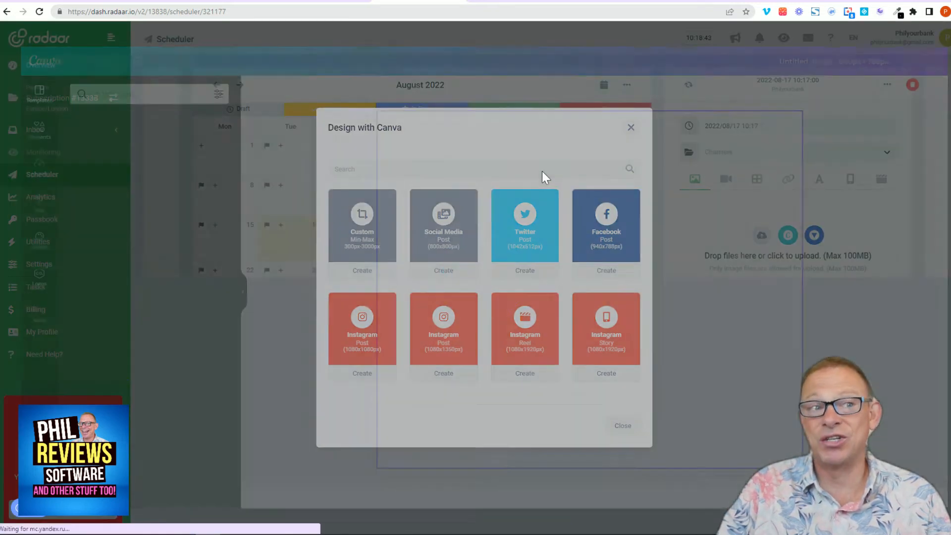
pyautogui.click(606, 270)
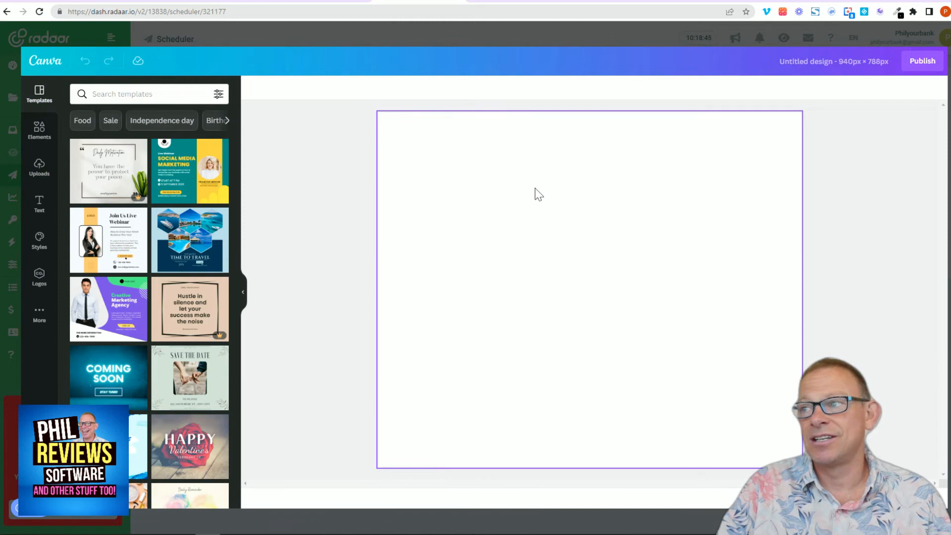
pyautogui.moveTo(563, 281)
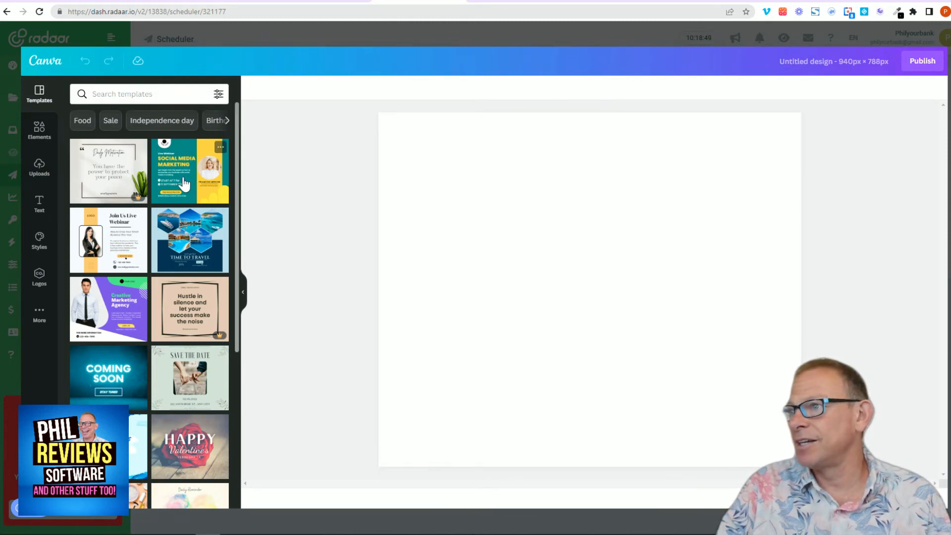
pyautogui.scroll(-3)
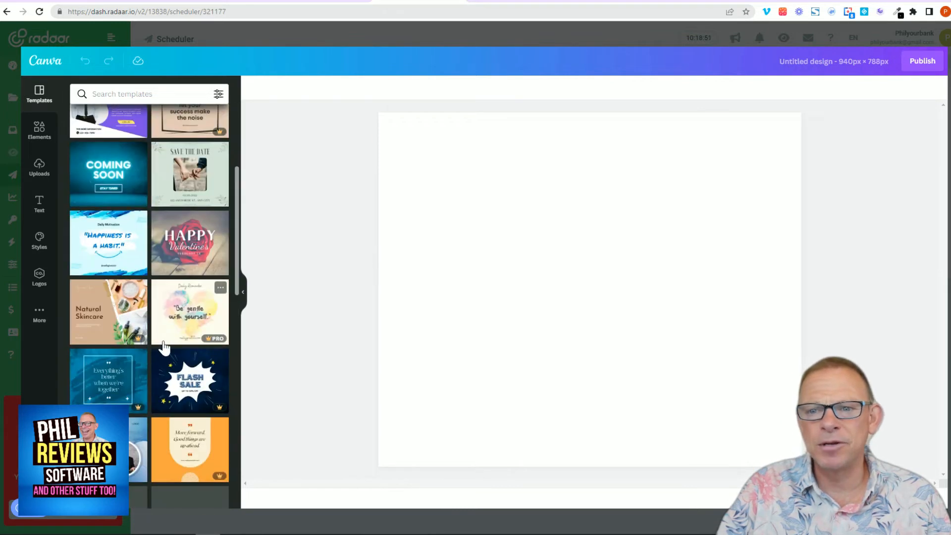
pyautogui.scroll(-3)
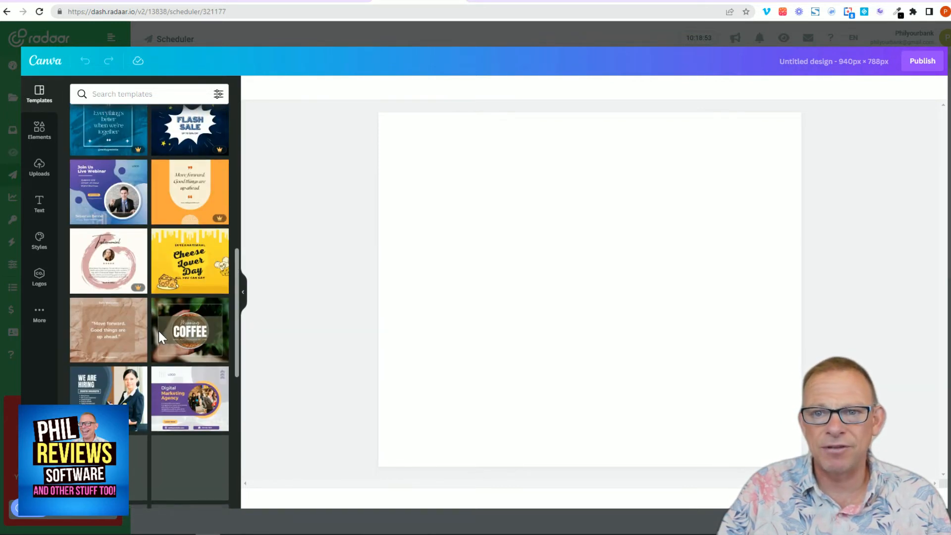
pyautogui.scroll(-3)
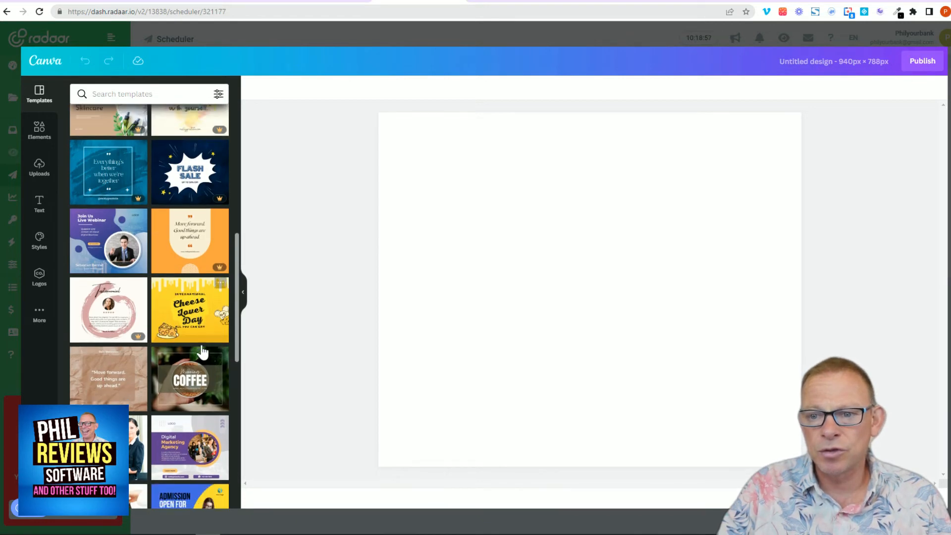
pyautogui.click(190, 491)
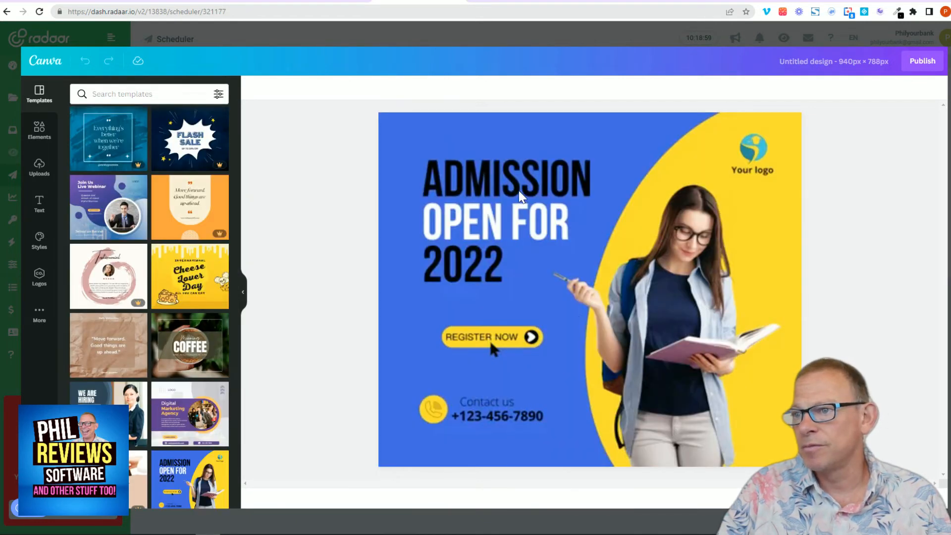
# Replace the ADMISSION headline text with 'NEW VIDEO'.
pyautogui.click(507, 179)
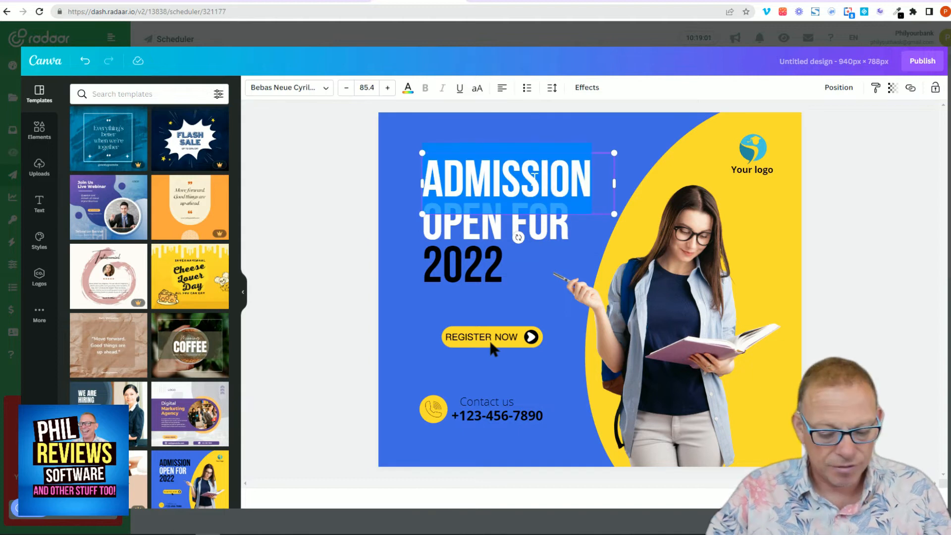
pyautogui.write('NEW V')
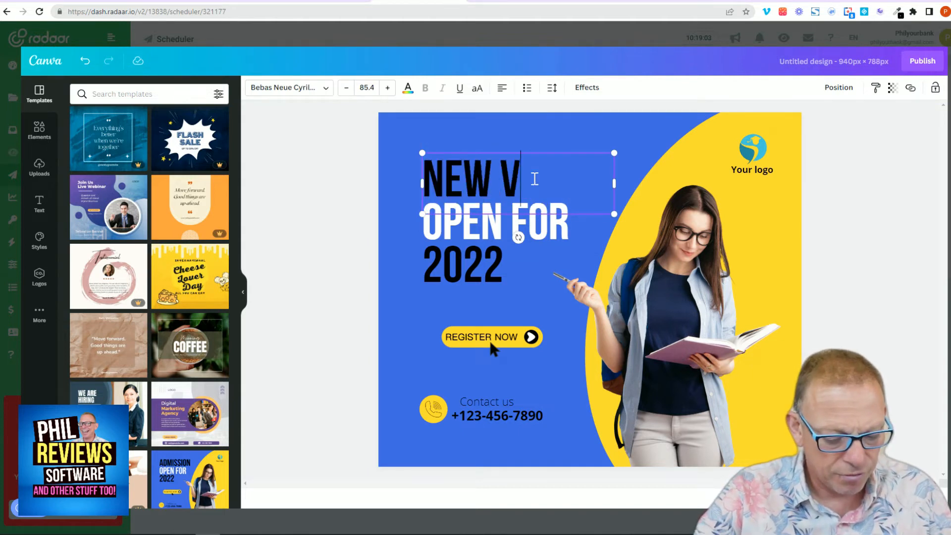
pyautogui.write('IDEO')
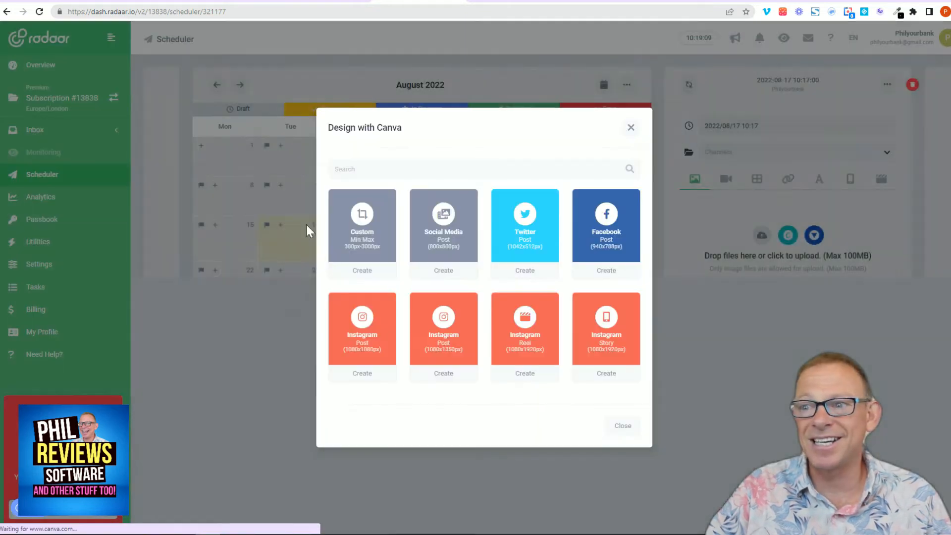
# Close the Canva format picker, add a caption variation and review the advanced publishing options.
pyautogui.click(630, 128)
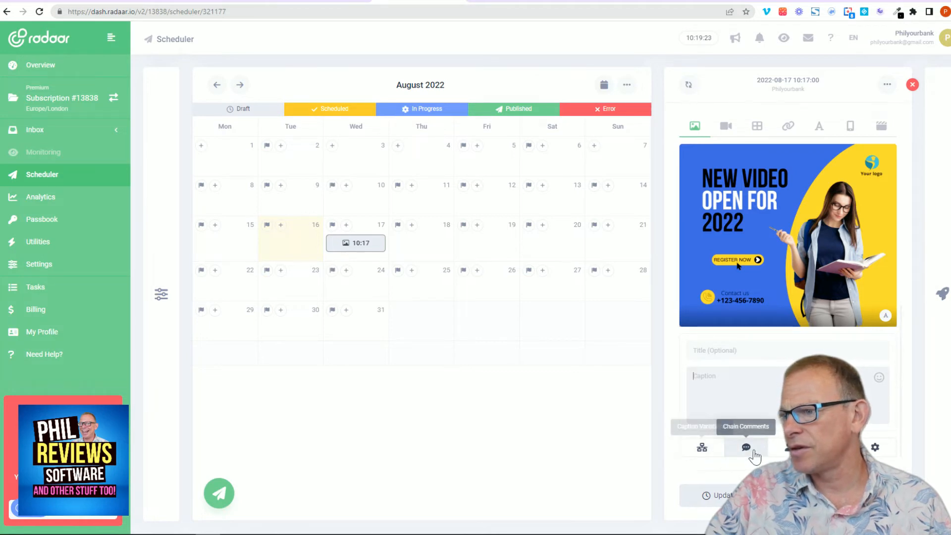
pyautogui.click(702, 448)
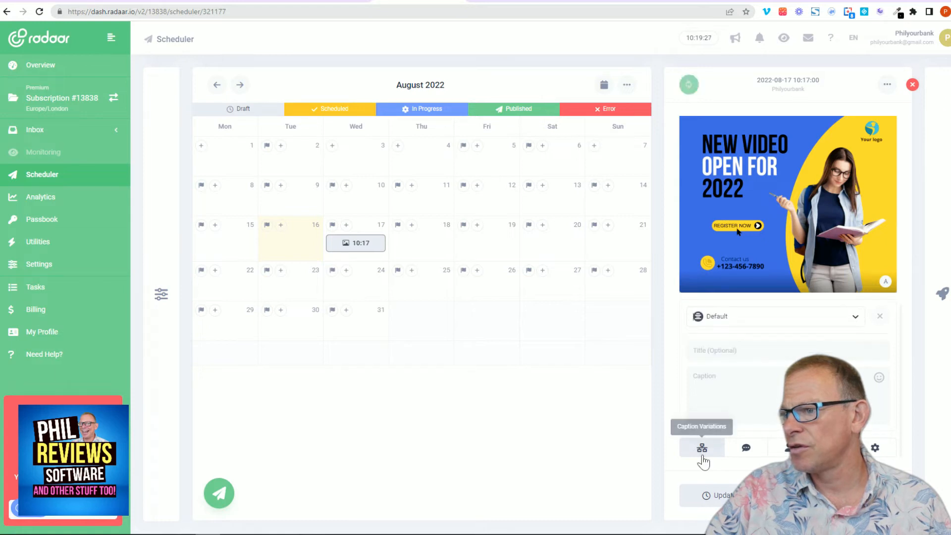
pyautogui.moveTo(874, 448)
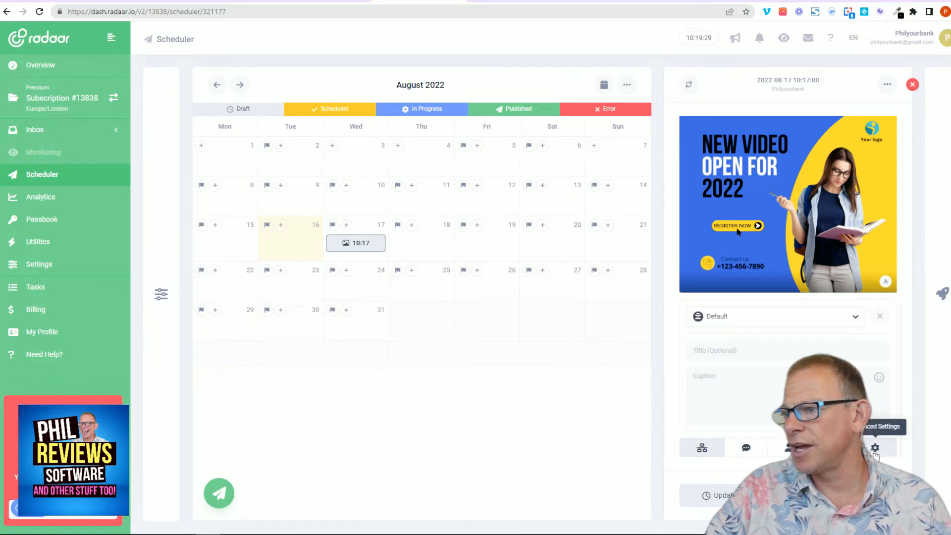
pyautogui.click(875, 223)
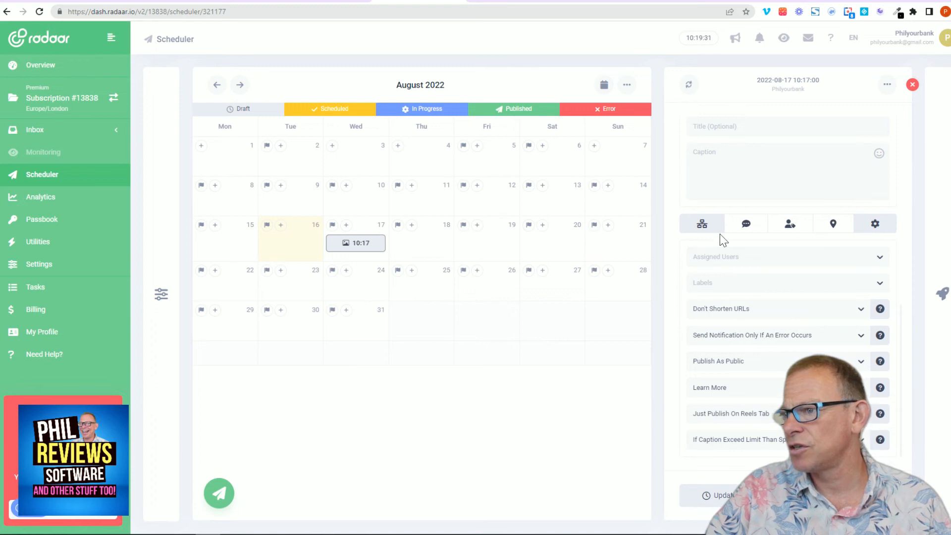
pyautogui.moveTo(942, 294)
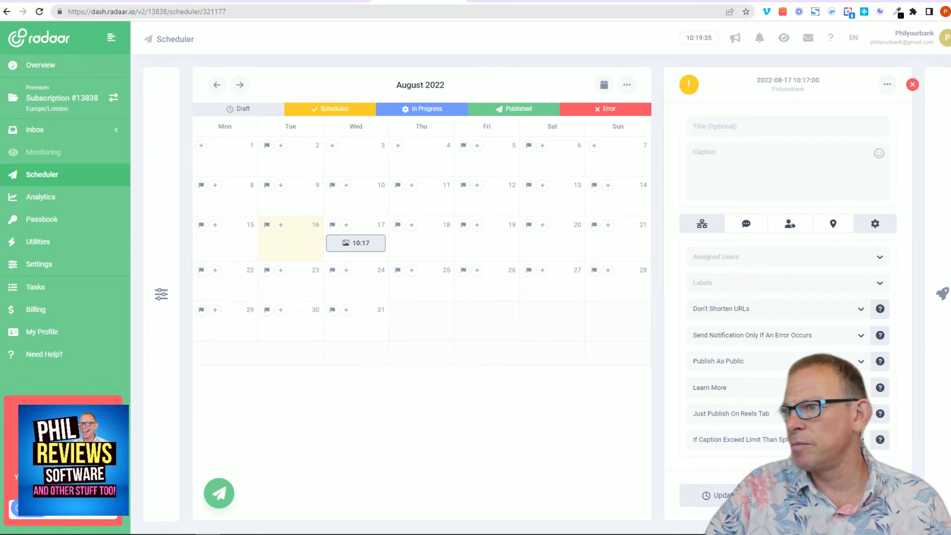
pyautogui.click(721, 495)
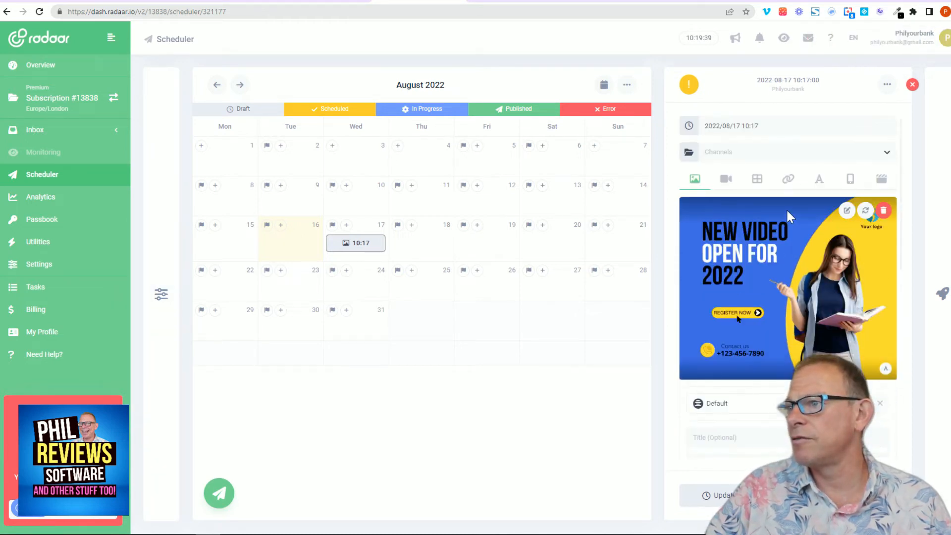
# Choose the Instagram channel for the post and add another channel (Facebook).
pyautogui.click(786, 151)
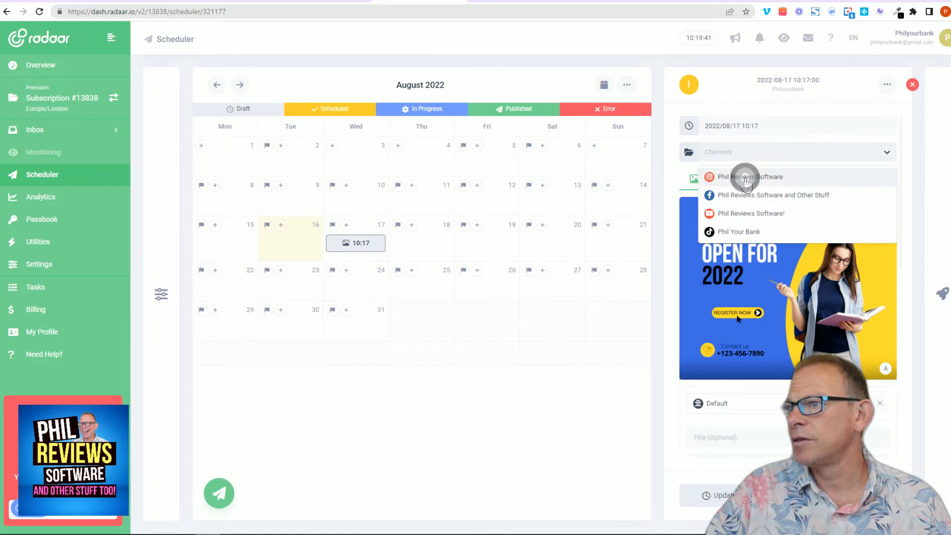
pyautogui.click(773, 195)
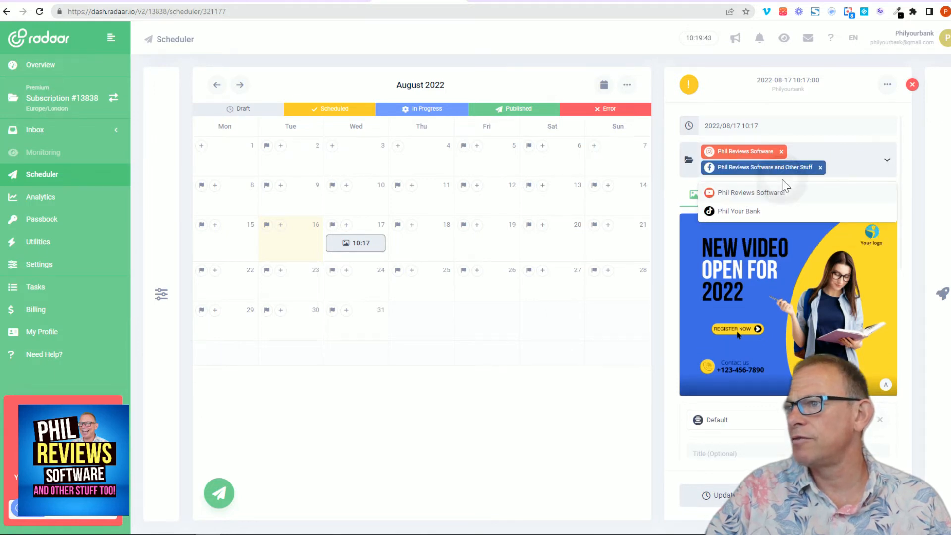
pyautogui.click(750, 192)
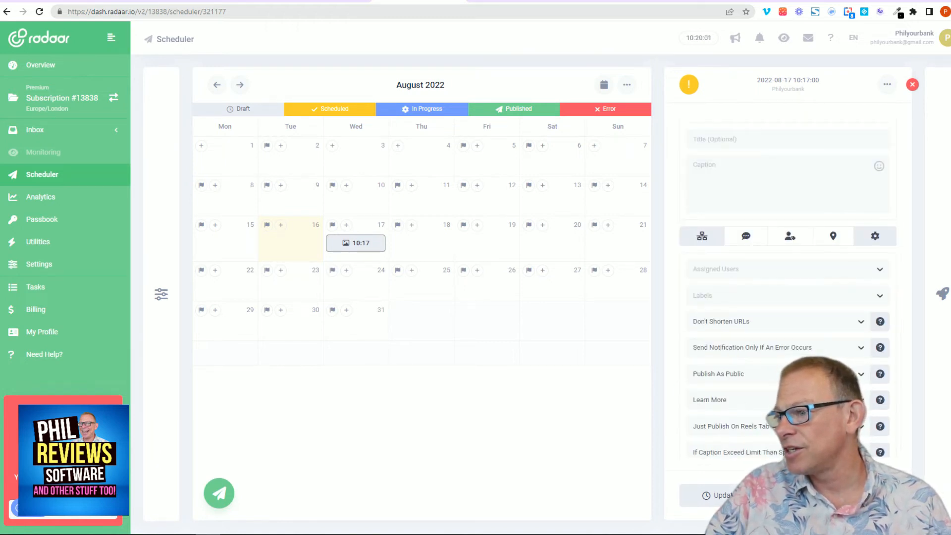
pyautogui.moveTo(383, 340)
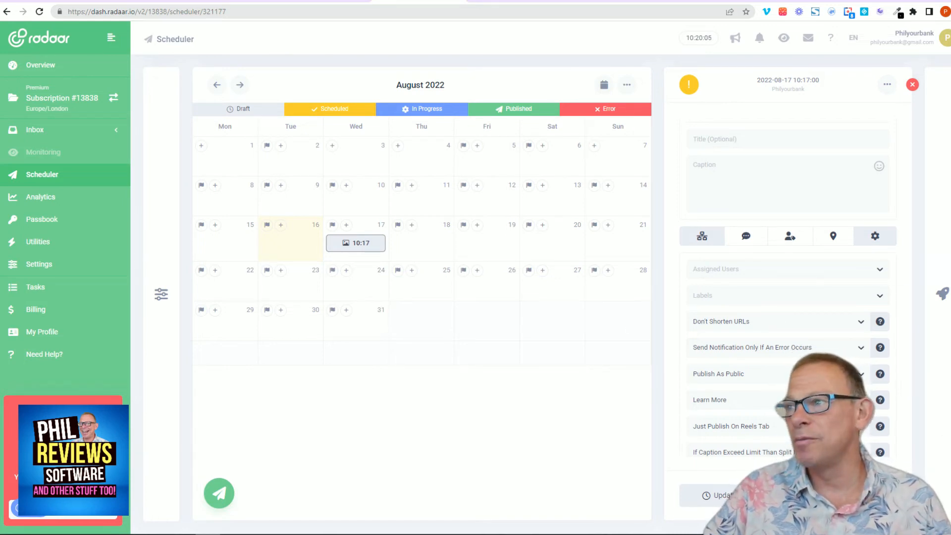
# Close the post editor and discard the unsaved changes.
pyautogui.click(911, 84)
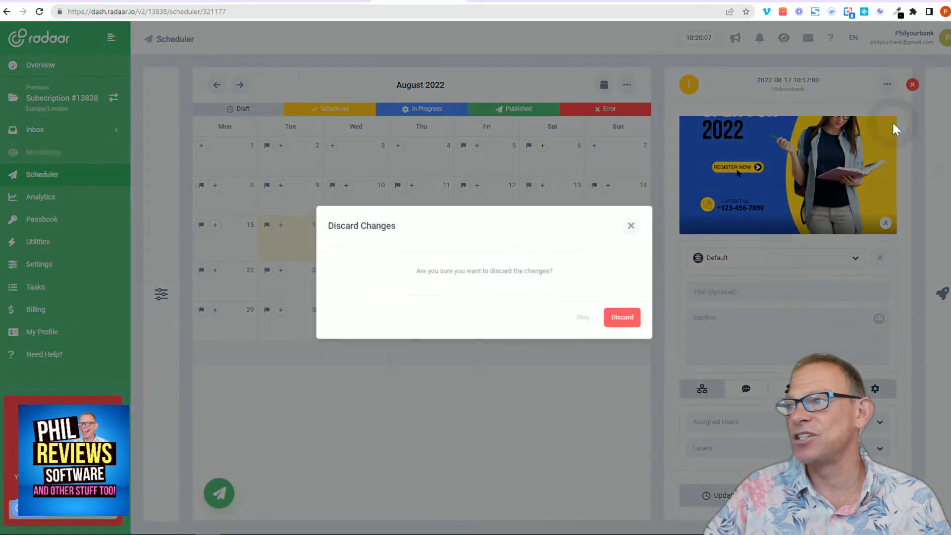
pyautogui.click(622, 317)
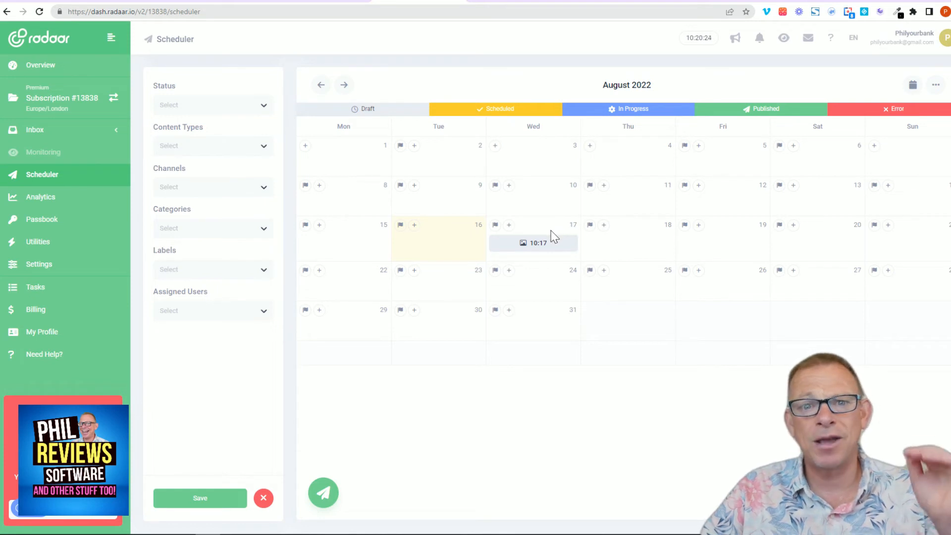
pyautogui.moveTo(600, 433)
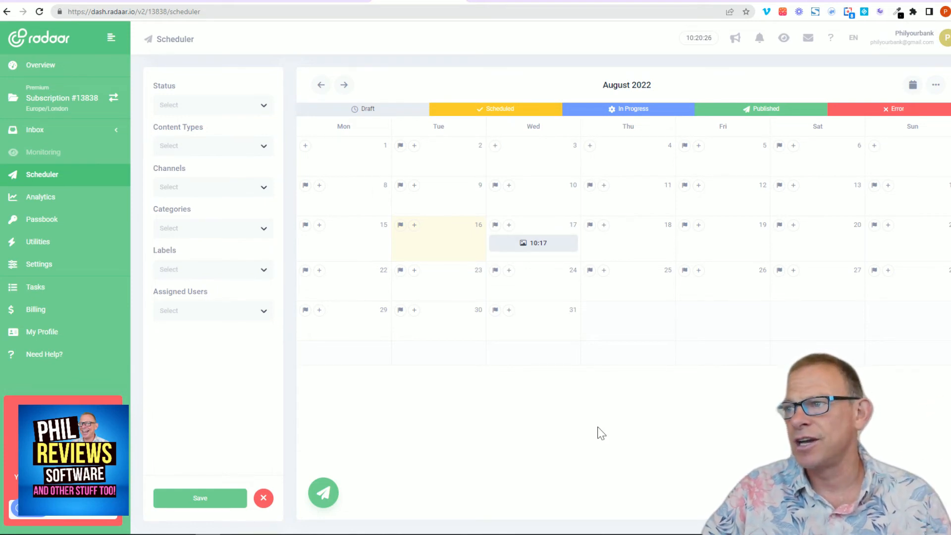
pyautogui.moveTo(500, 397)
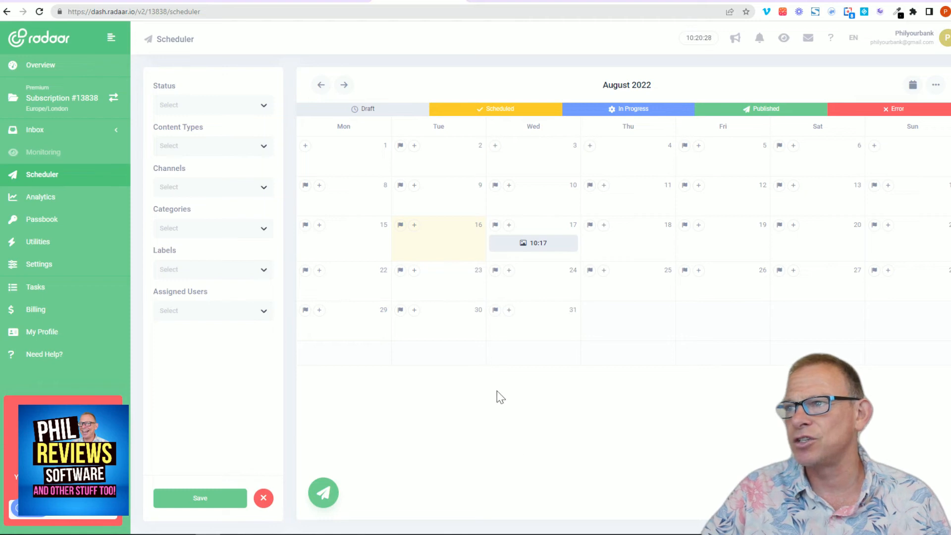
pyautogui.moveTo(780, 185)
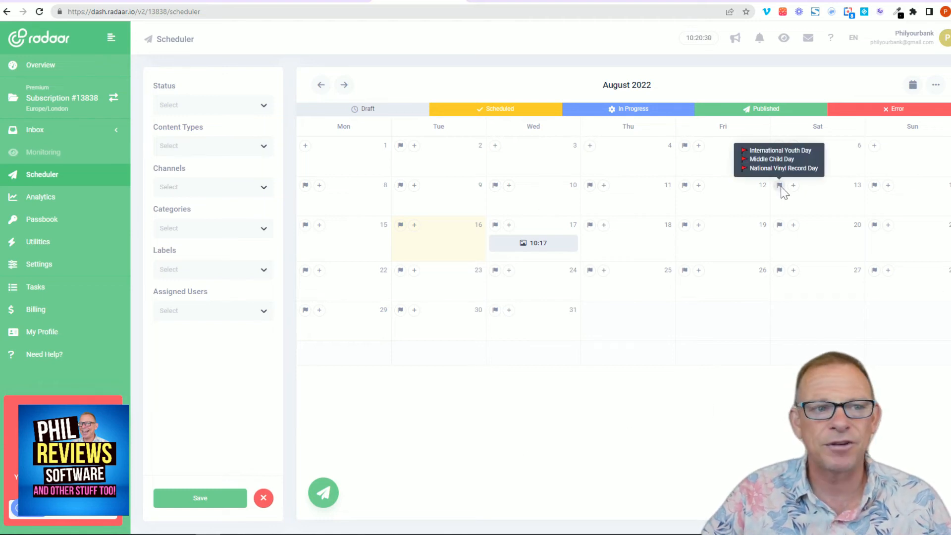
pyautogui.moveTo(677, 339)
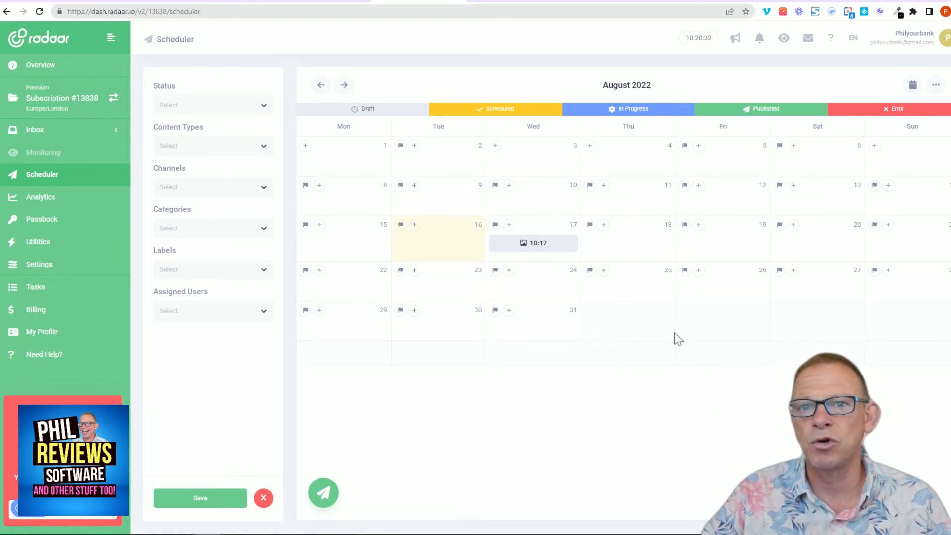
pyautogui.moveTo(504, 381)
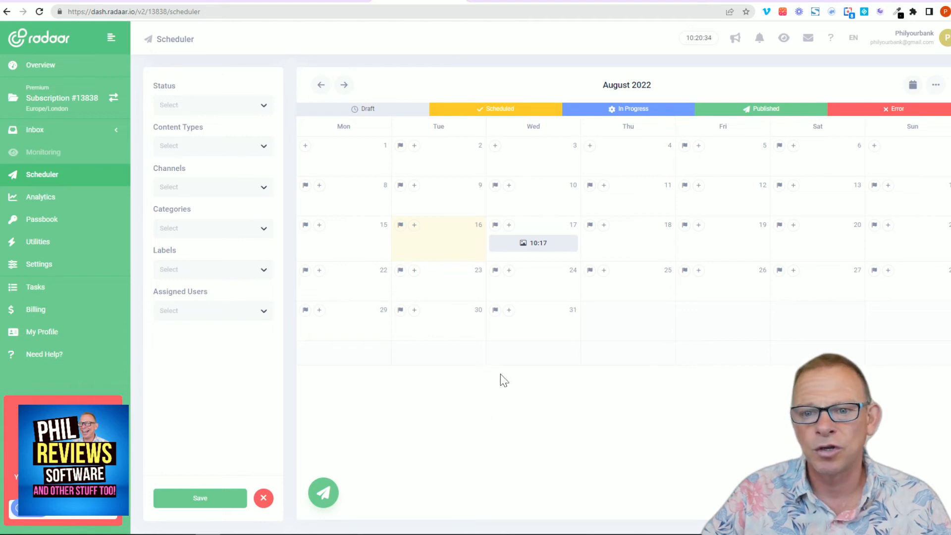
pyautogui.moveTo(27, 249)
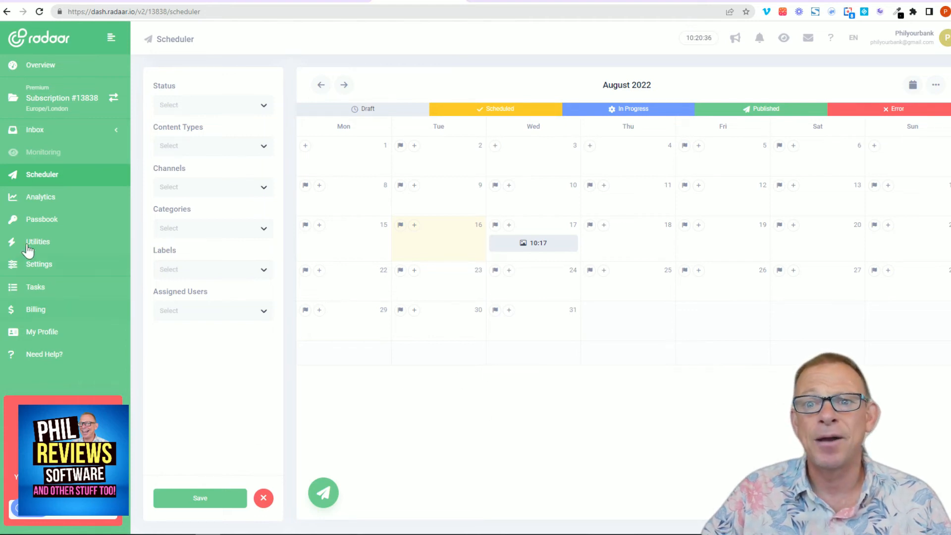
# Create a new Analytics board named Phil.
pyautogui.click(39, 197)
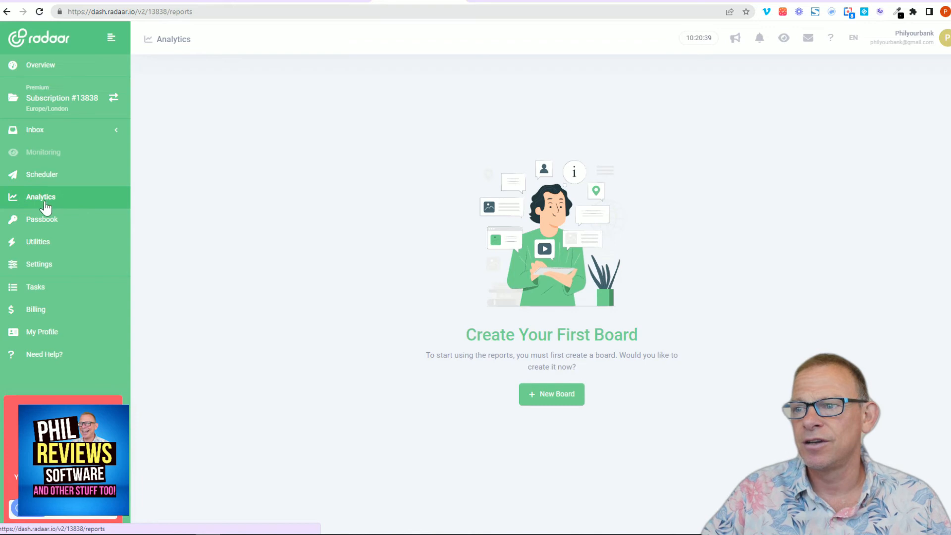
pyautogui.click(551, 393)
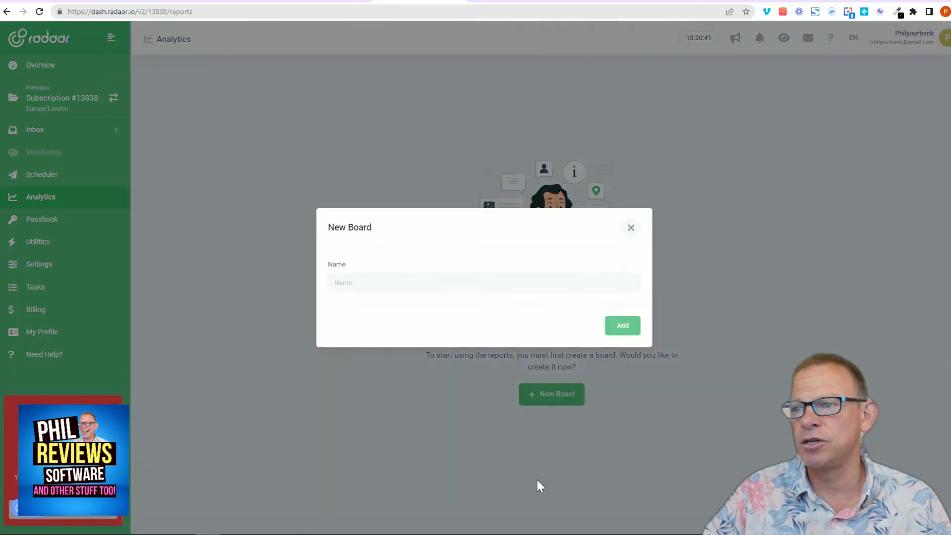
pyautogui.click(622, 325)
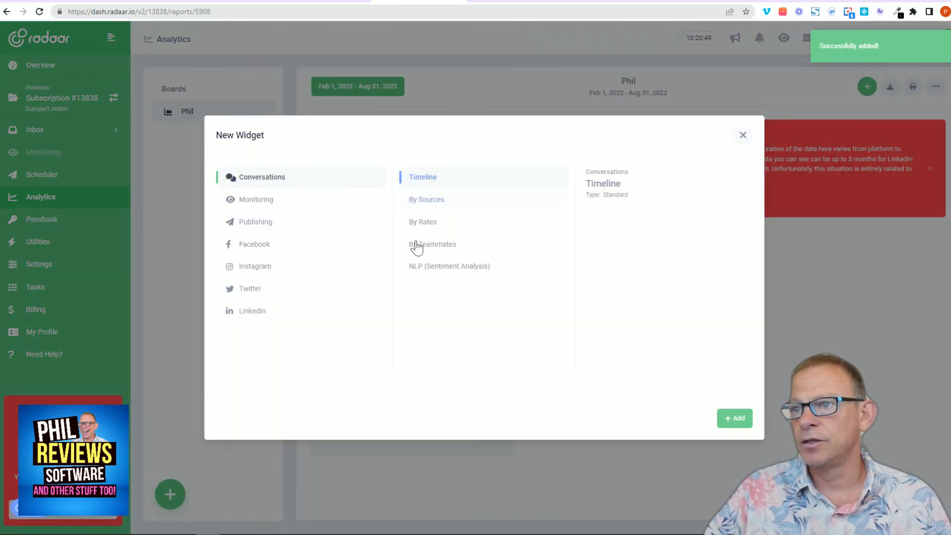
# Browse the Monitoring and Facebook widget categories, then close the picker without adding one.
pyautogui.click(256, 199)
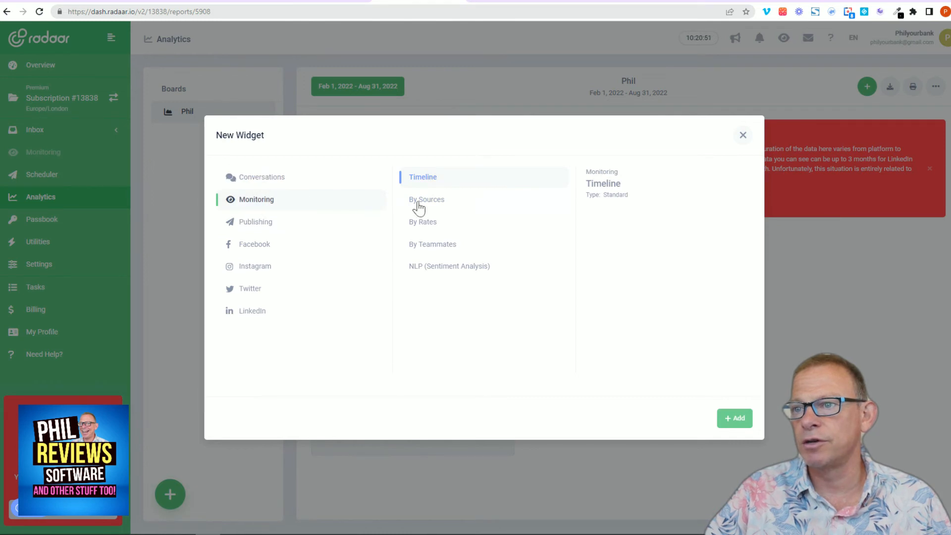
pyautogui.click(255, 243)
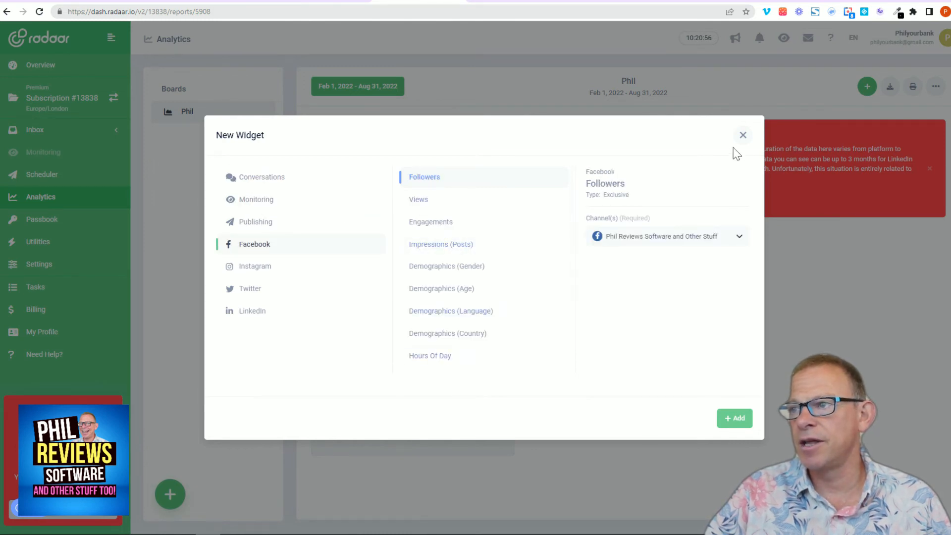
pyautogui.click(742, 135)
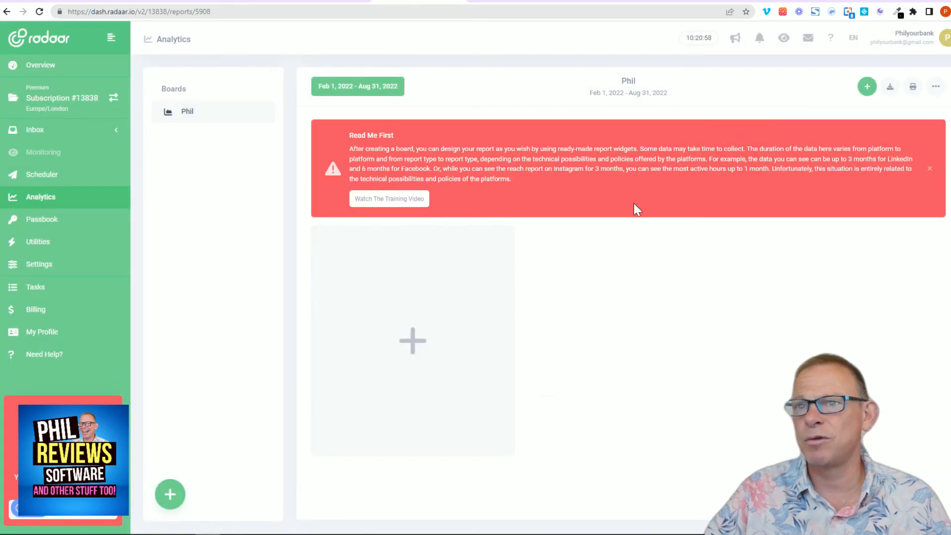
pyautogui.moveTo(816, 306)
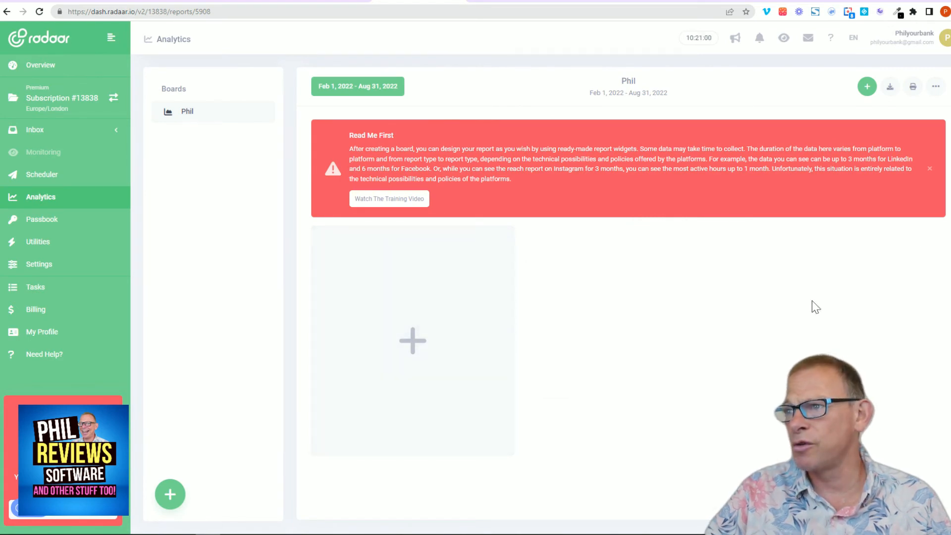
pyautogui.moveTo(264, 298)
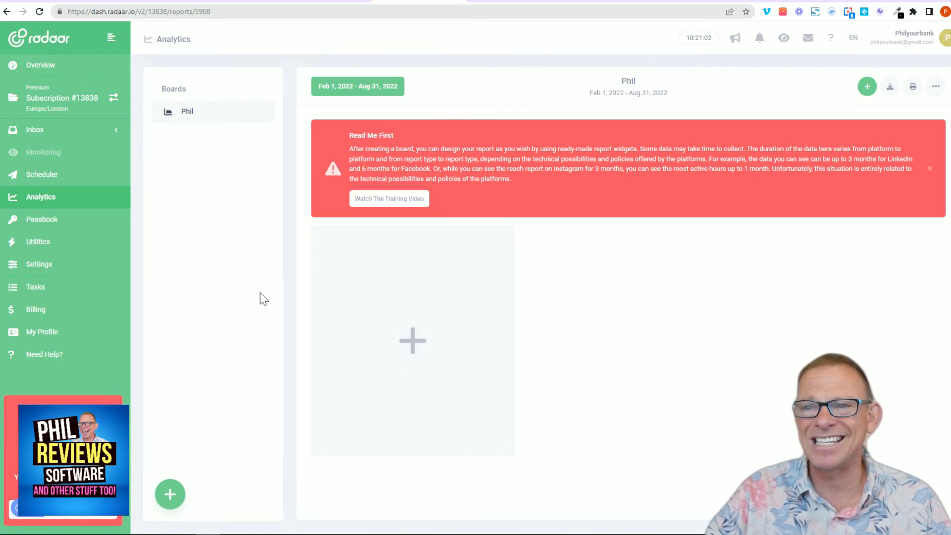
pyautogui.moveTo(38, 242)
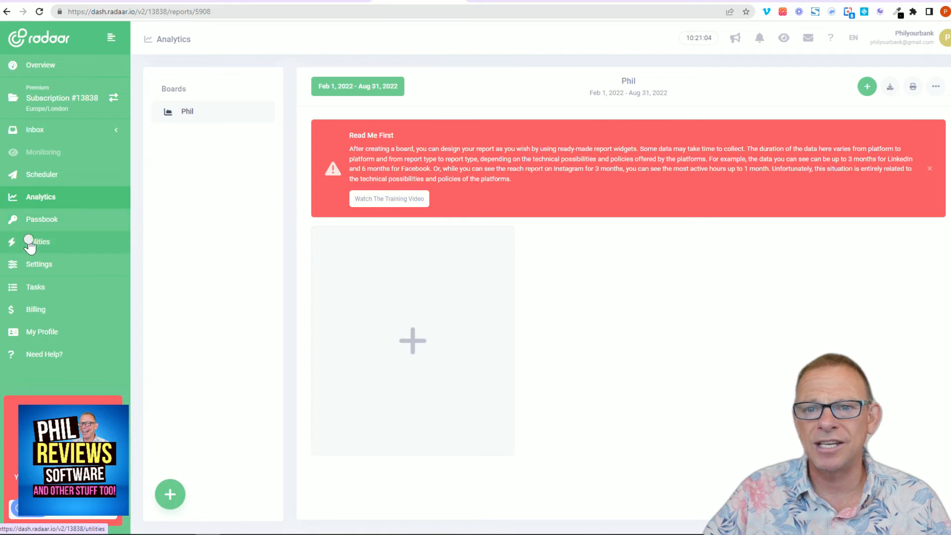
# Browse the Utilities stock library across Unsplash, Pexels and Pixabay, then switch to RSS Feeds.
pyautogui.click(38, 242)
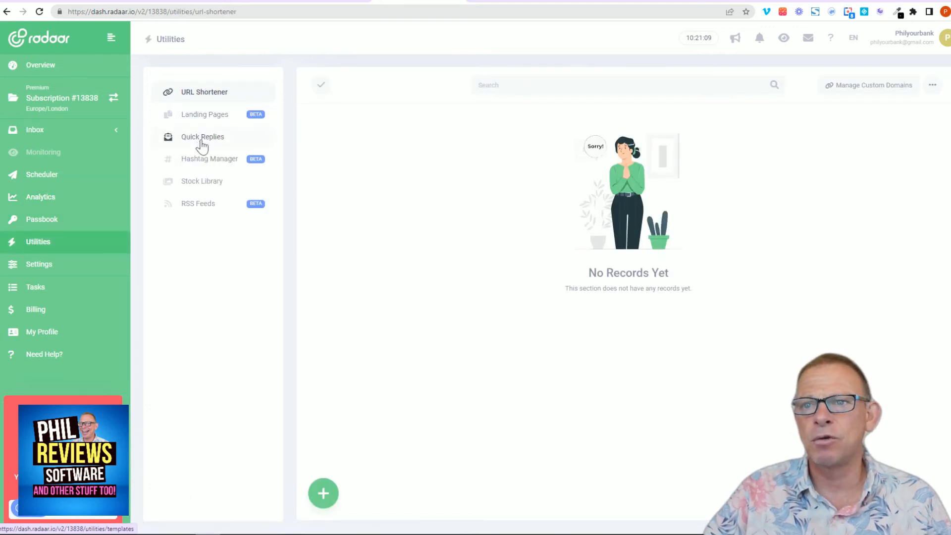
pyautogui.click(201, 180)
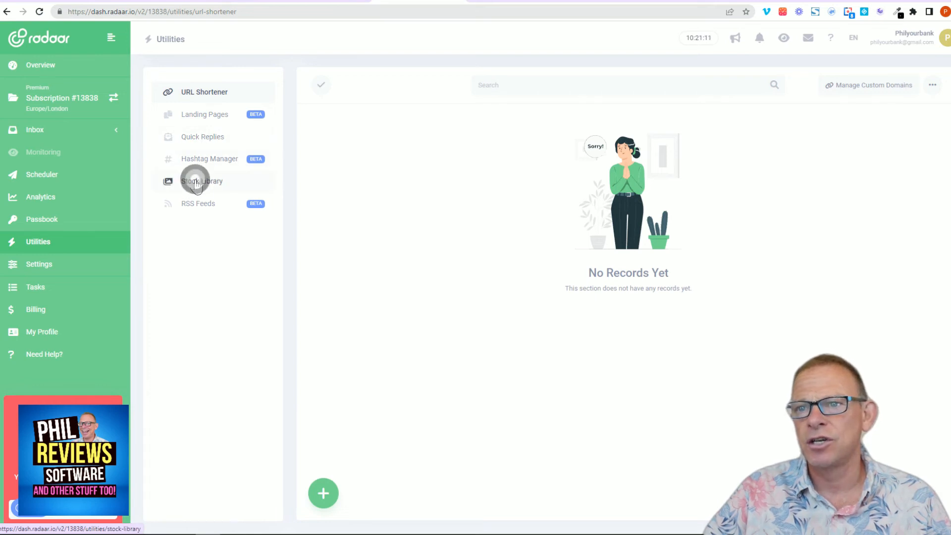
pyautogui.click(201, 180)
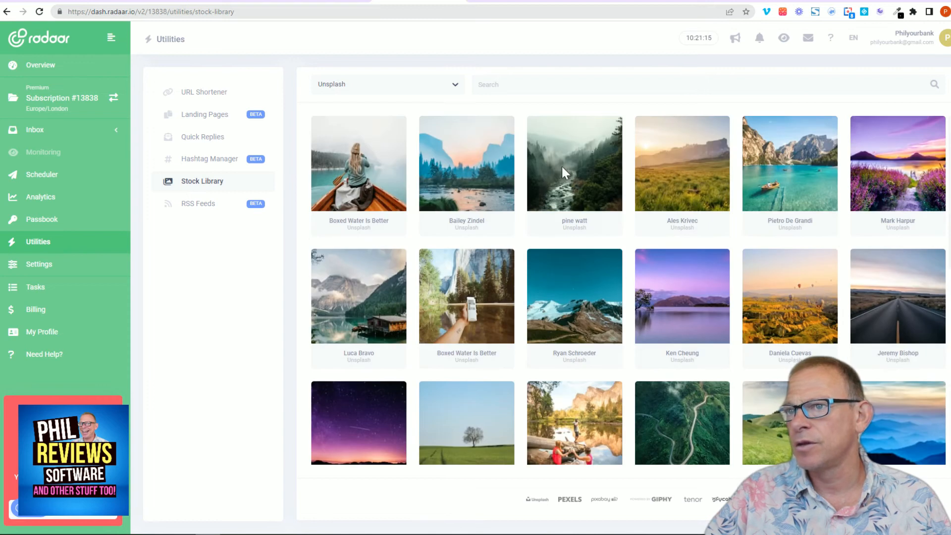
pyautogui.click(388, 83)
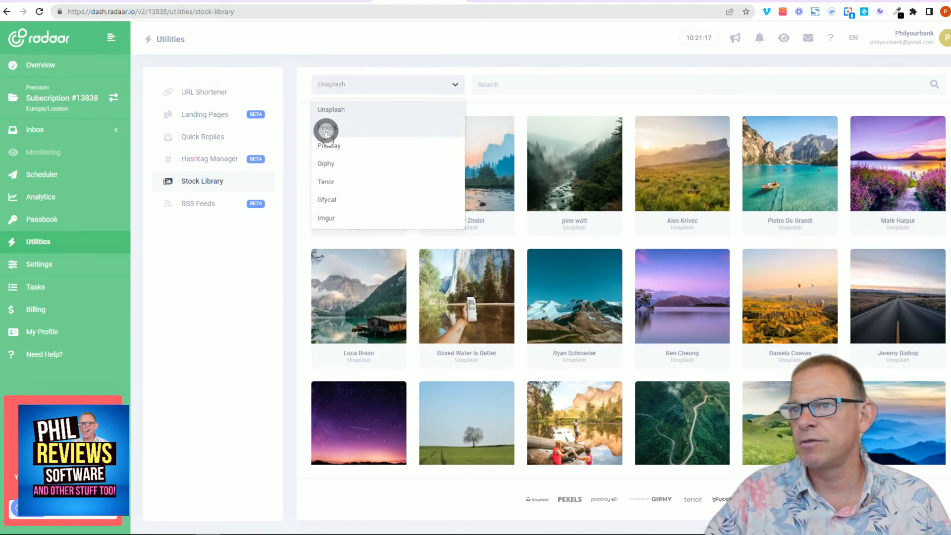
pyautogui.click(327, 128)
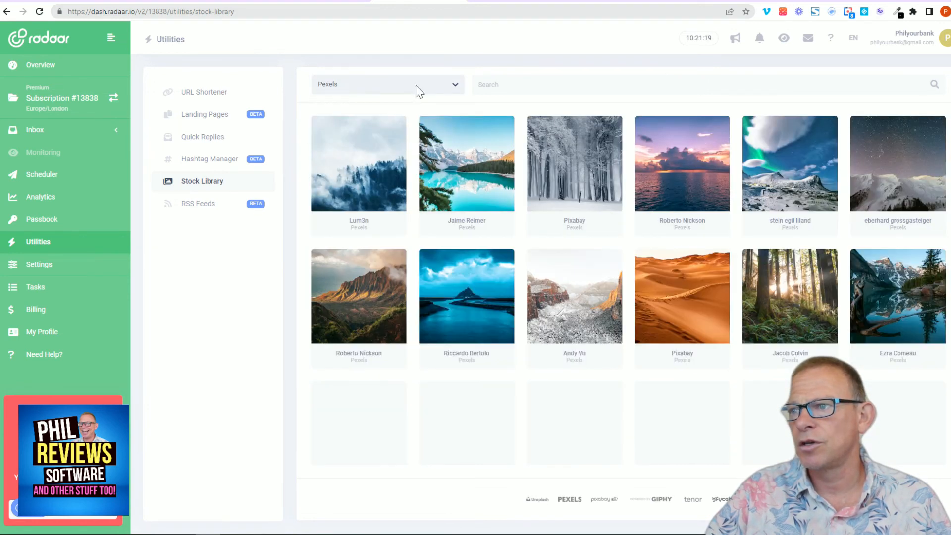
pyautogui.click(387, 84)
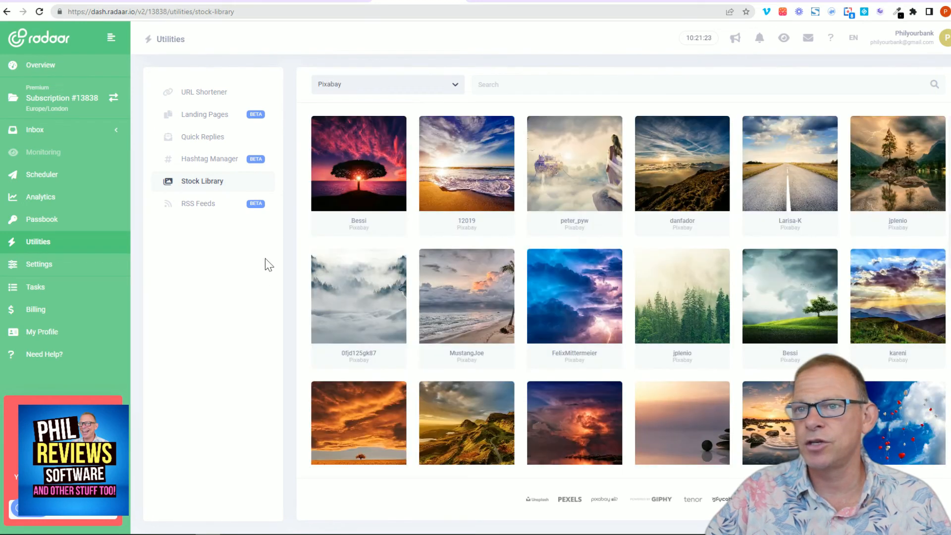
pyautogui.click(198, 203)
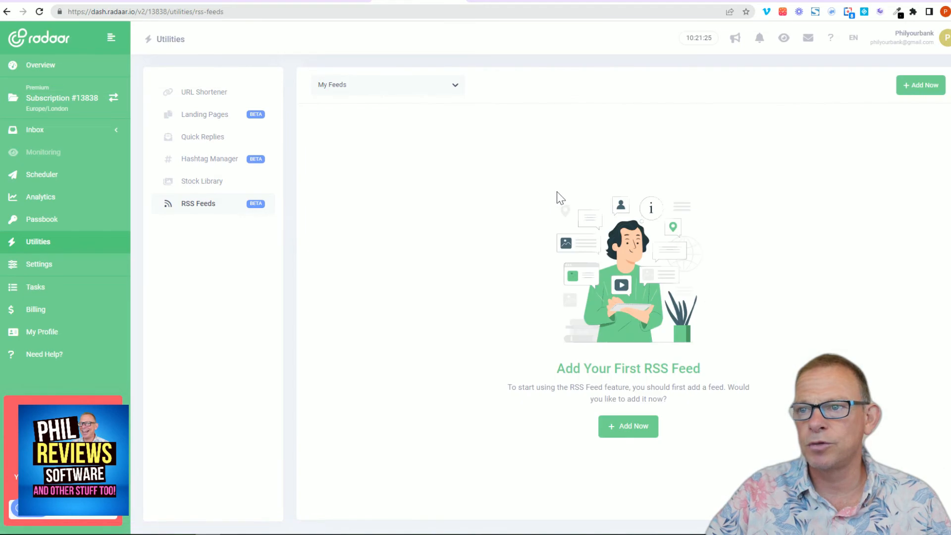
# View the Tasks, Billing and My Profile pages, then return to Overview.
pyautogui.click(35, 287)
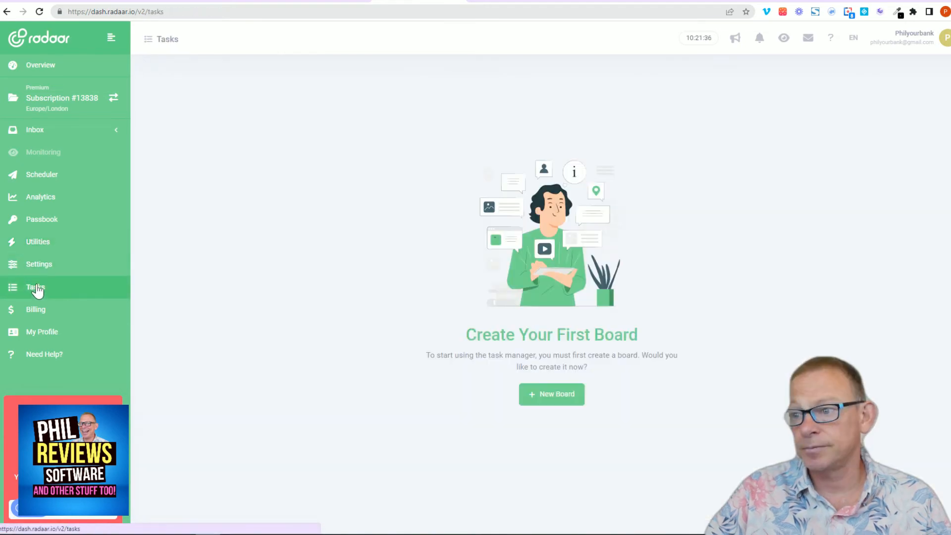
pyautogui.click(36, 309)
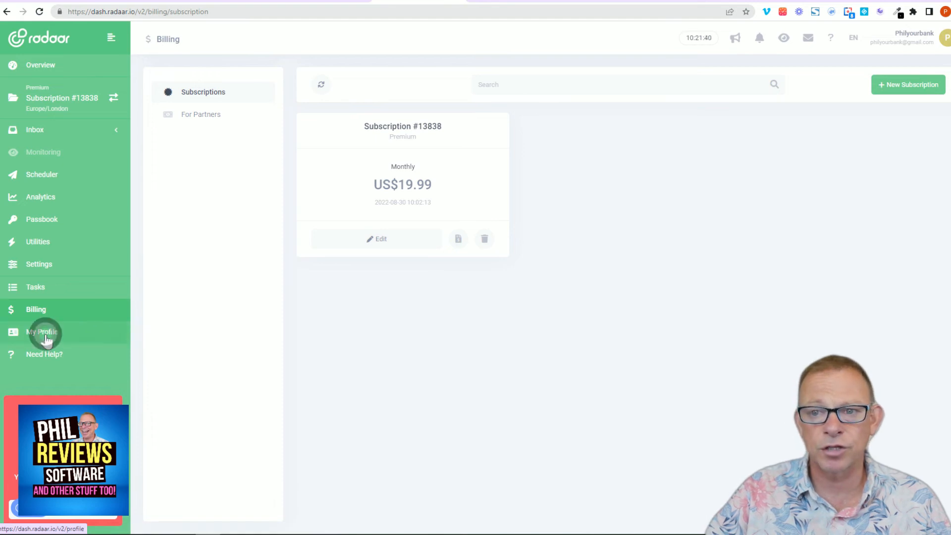
pyautogui.click(41, 332)
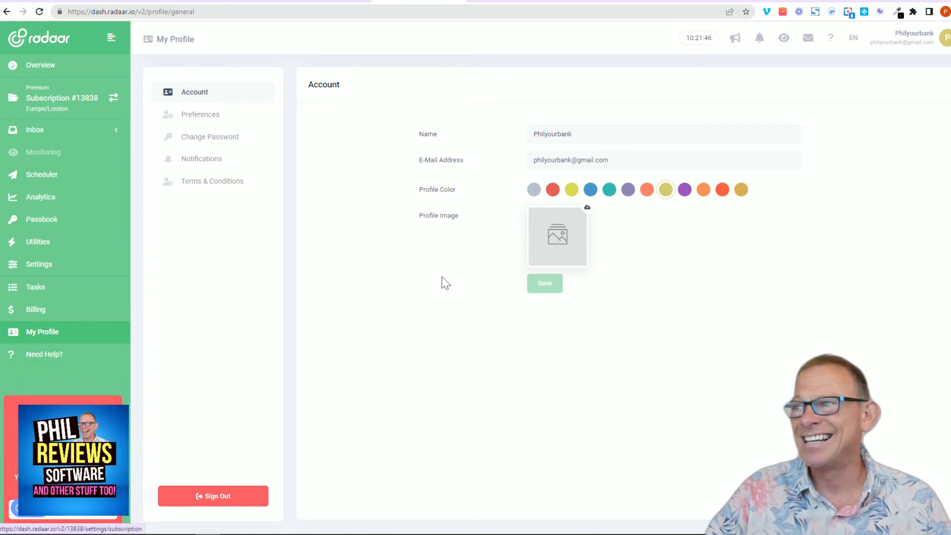
pyautogui.click(40, 66)
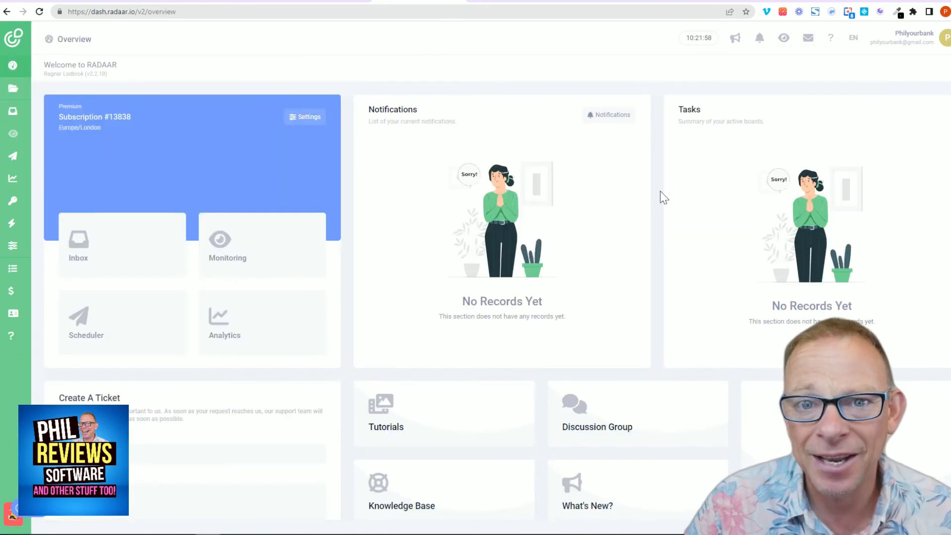